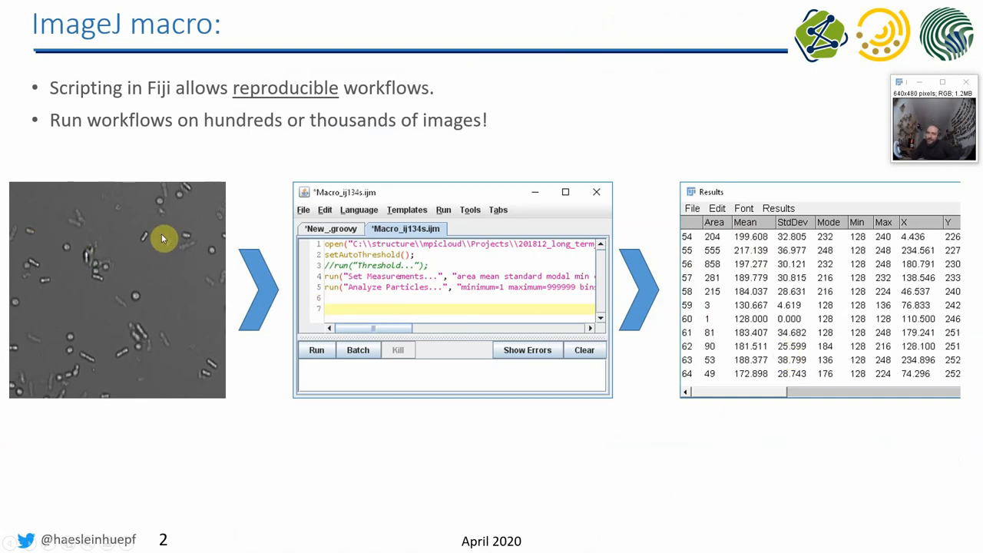
pyautogui.moveTo(192, 301)
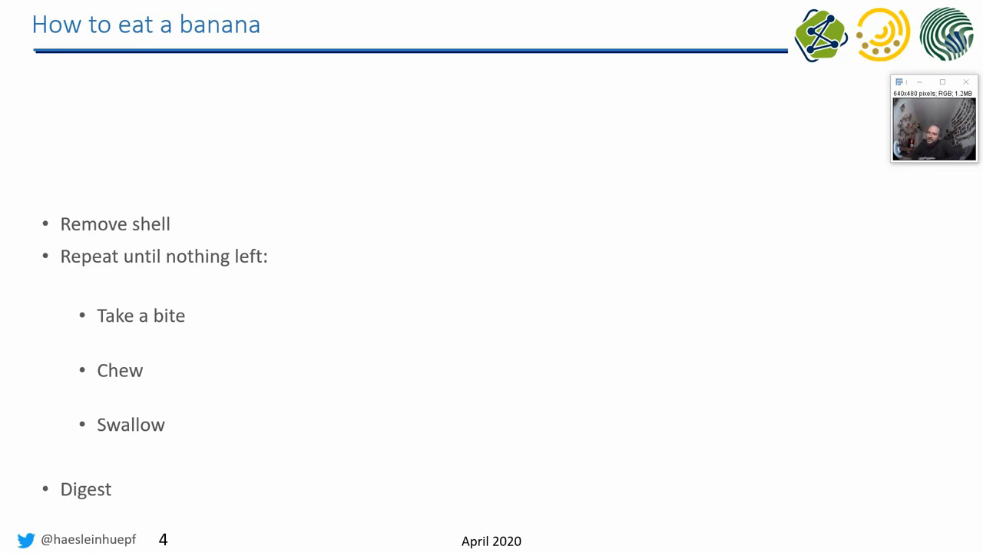
pyautogui.moveTo(901, 212)
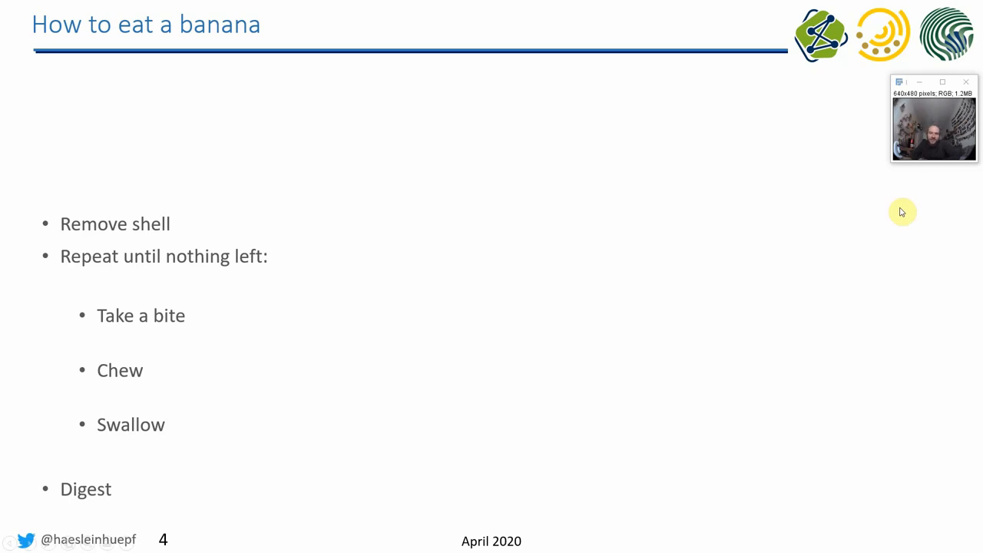
pyautogui.moveTo(799, 82)
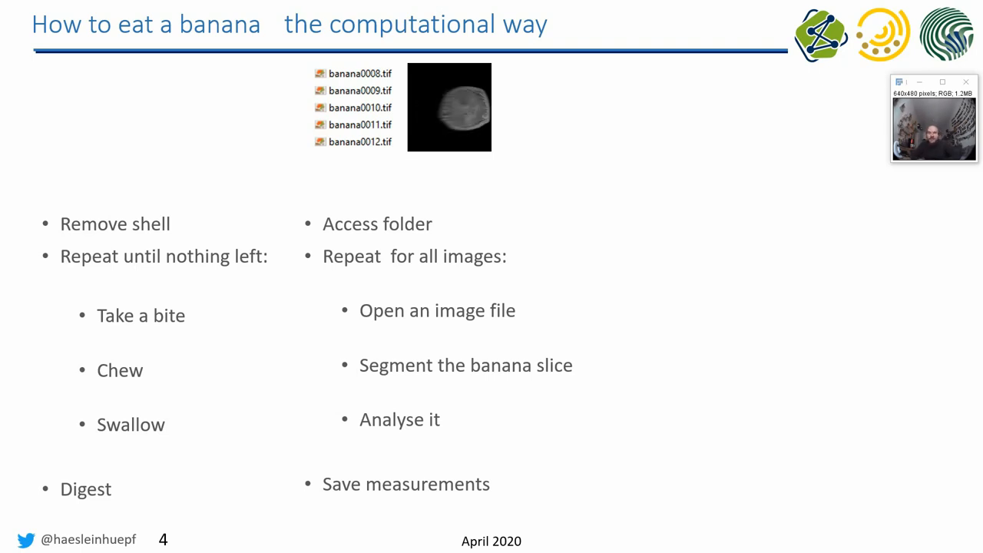
# Advance the animation to reveal the computational way of eating a banana.
pyautogui.press('Right')
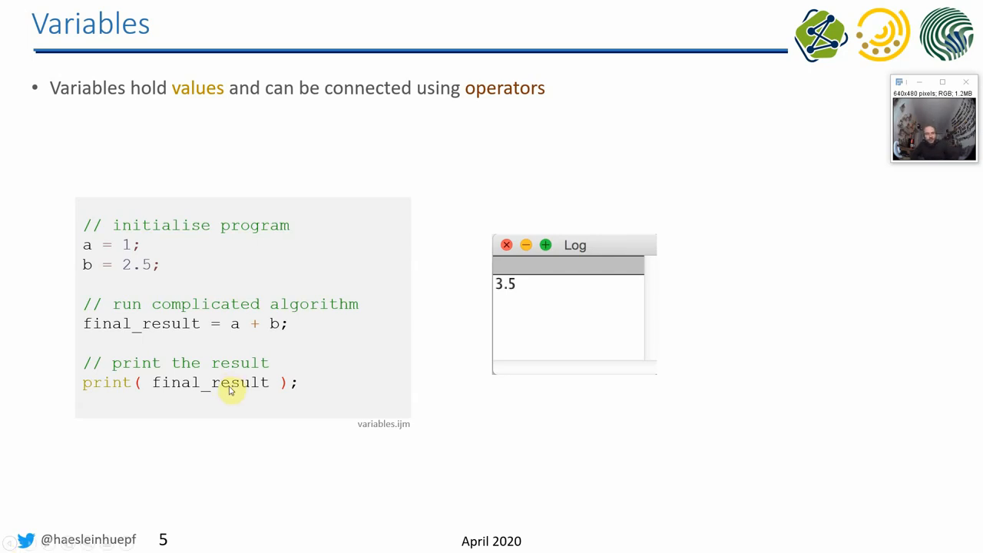
pyautogui.moveTo(148, 427)
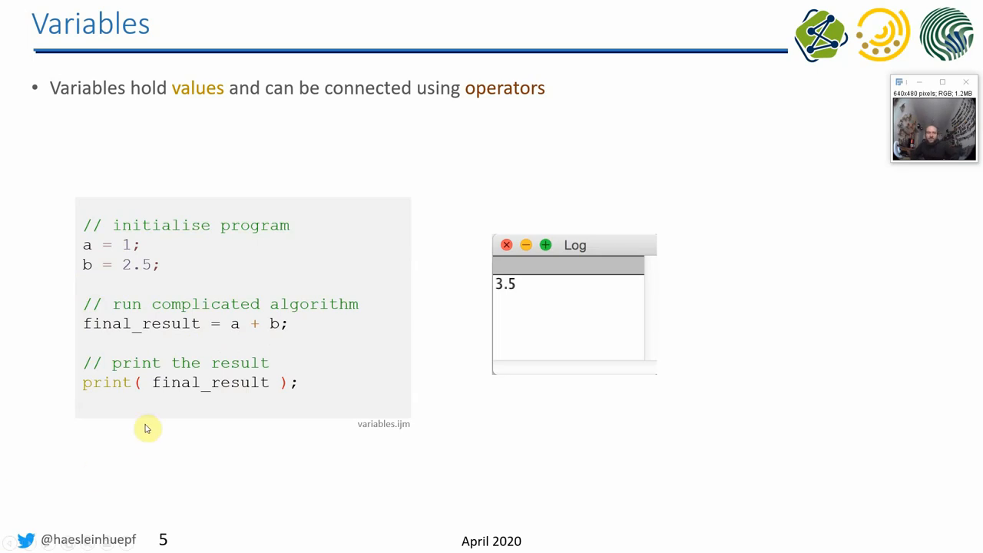
pyautogui.moveTo(169, 390)
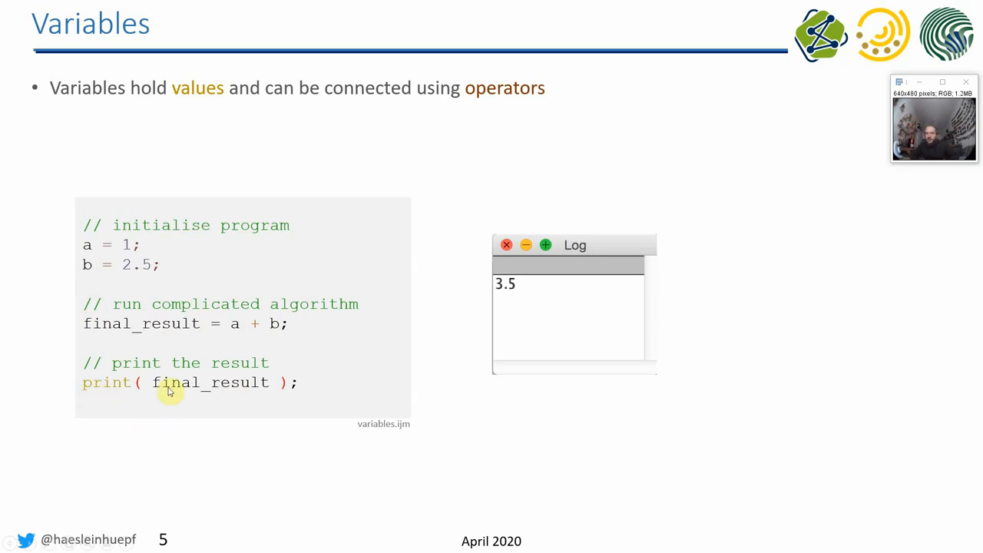
pyautogui.moveTo(452, 441)
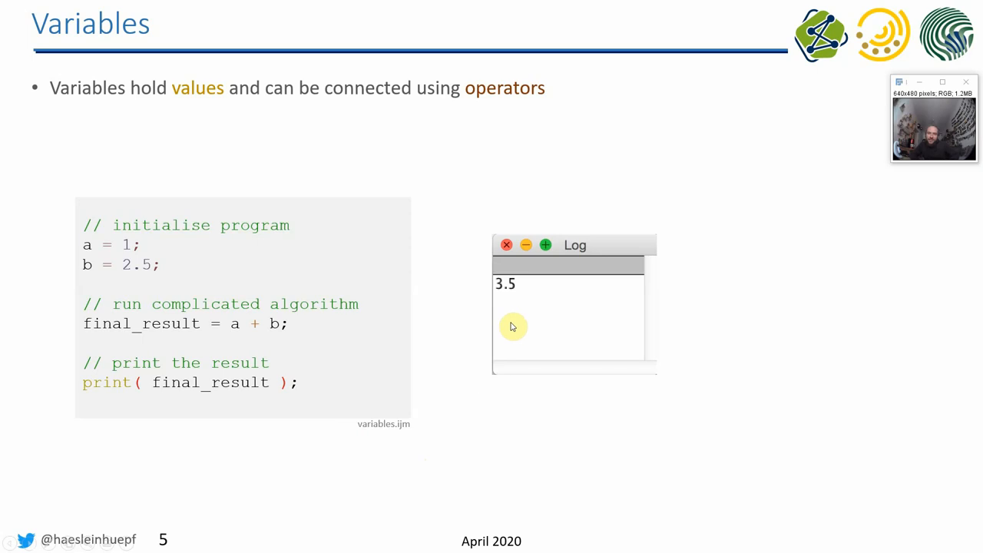
pyautogui.moveTo(614, 375)
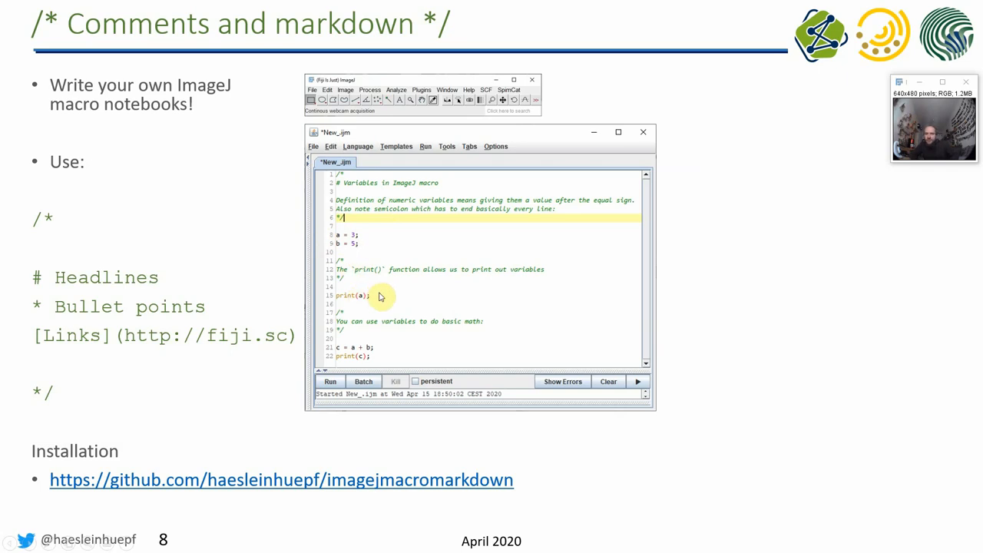
pyautogui.moveTo(340, 330)
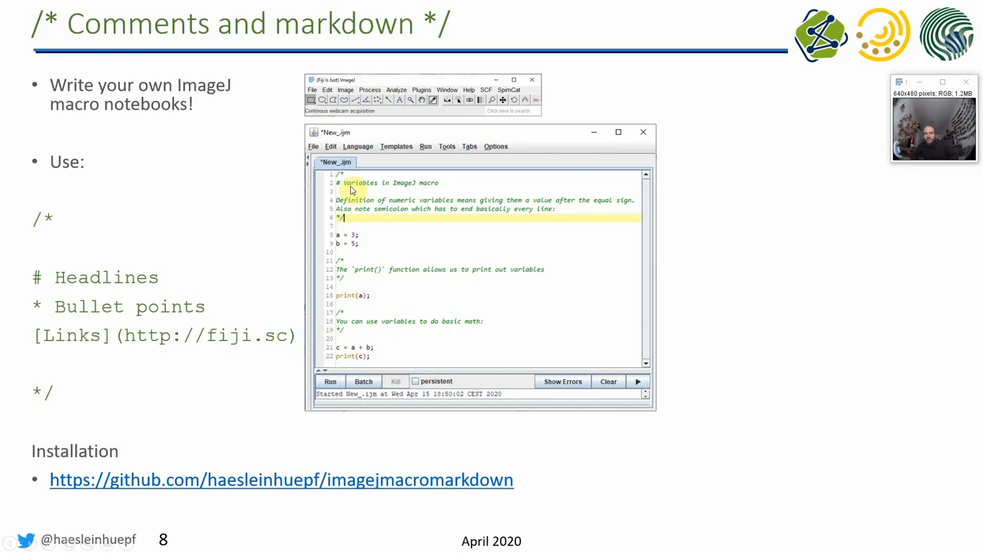
pyautogui.moveTo(346, 220)
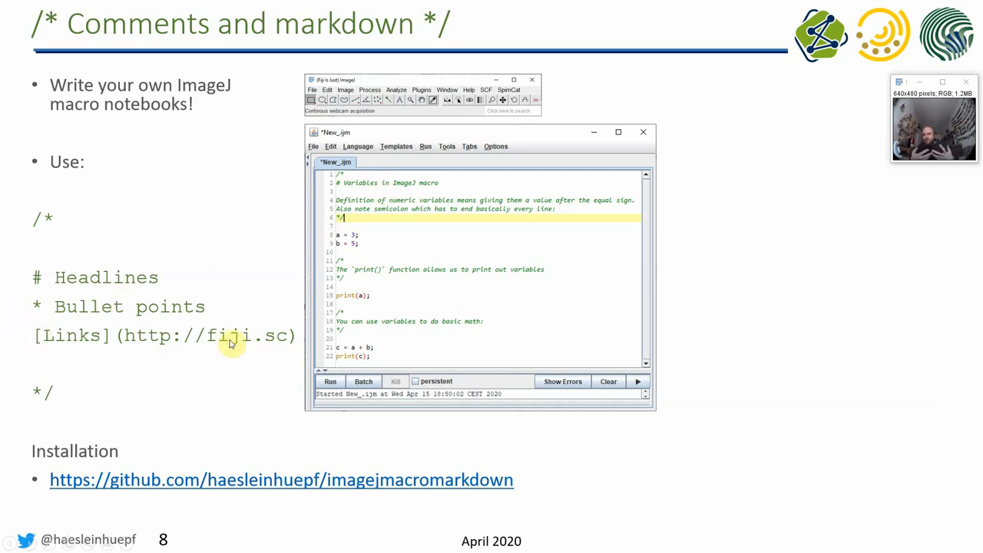
pyautogui.moveTo(212, 350)
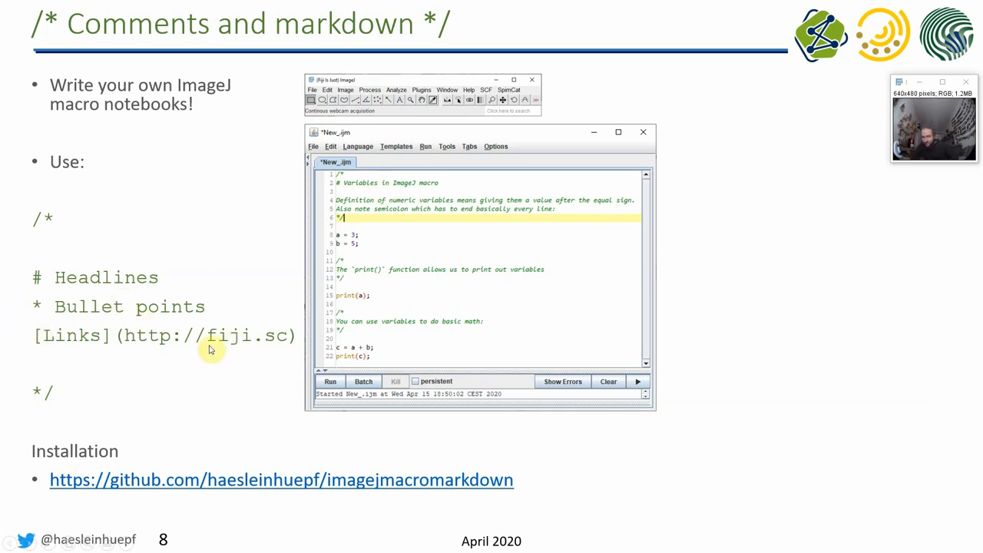
pyautogui.moveTo(269, 368)
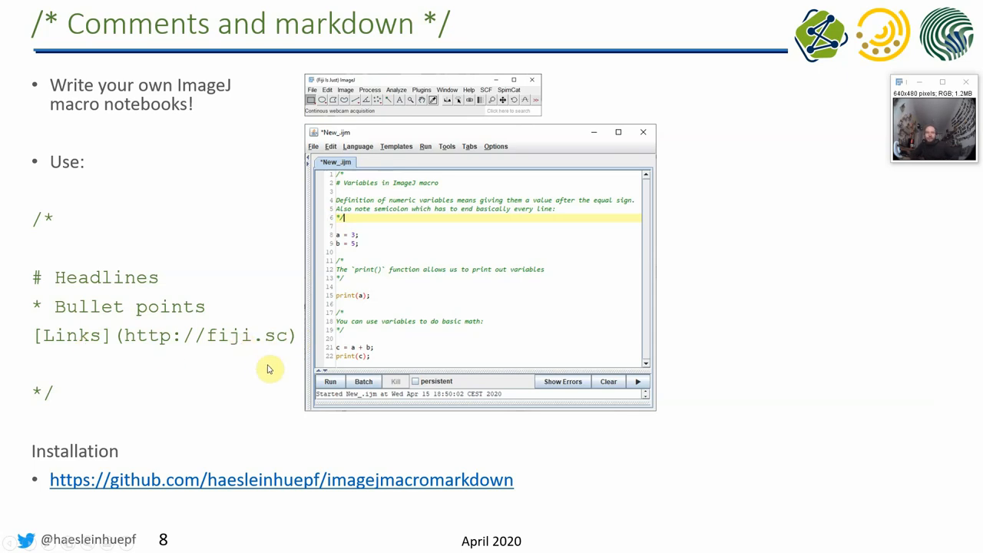
pyautogui.moveTo(329, 473)
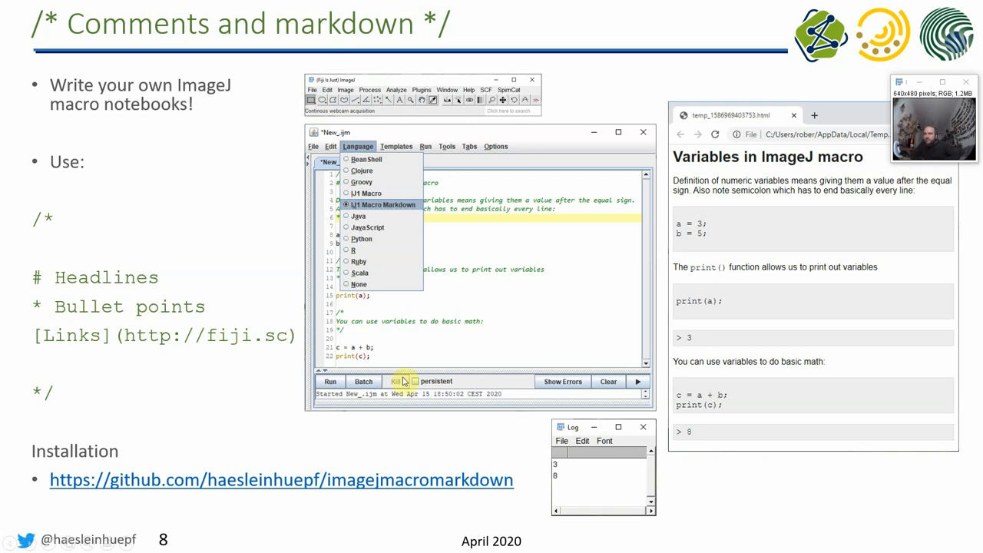
pyautogui.moveTo(528, 189)
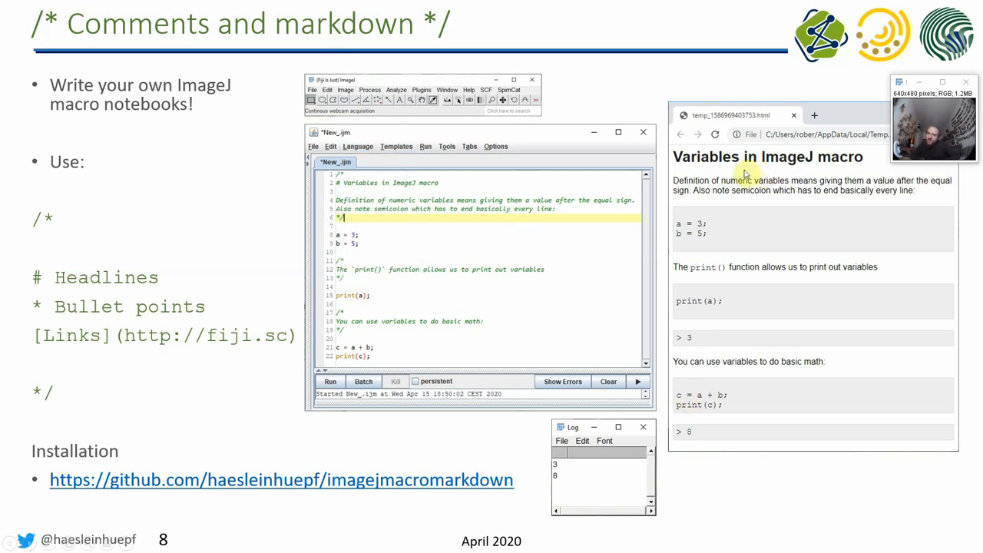
pyautogui.moveTo(731, 427)
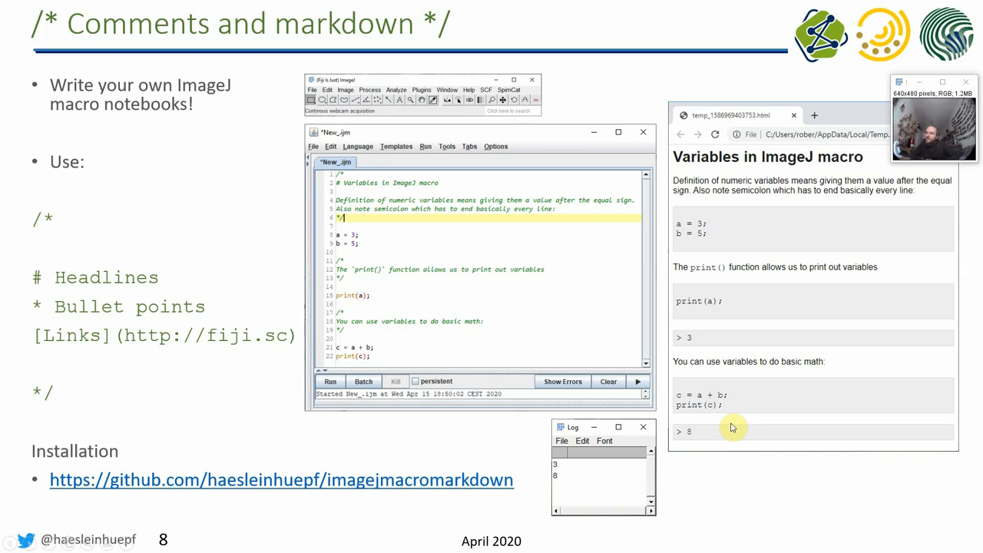
pyautogui.moveTo(367, 269)
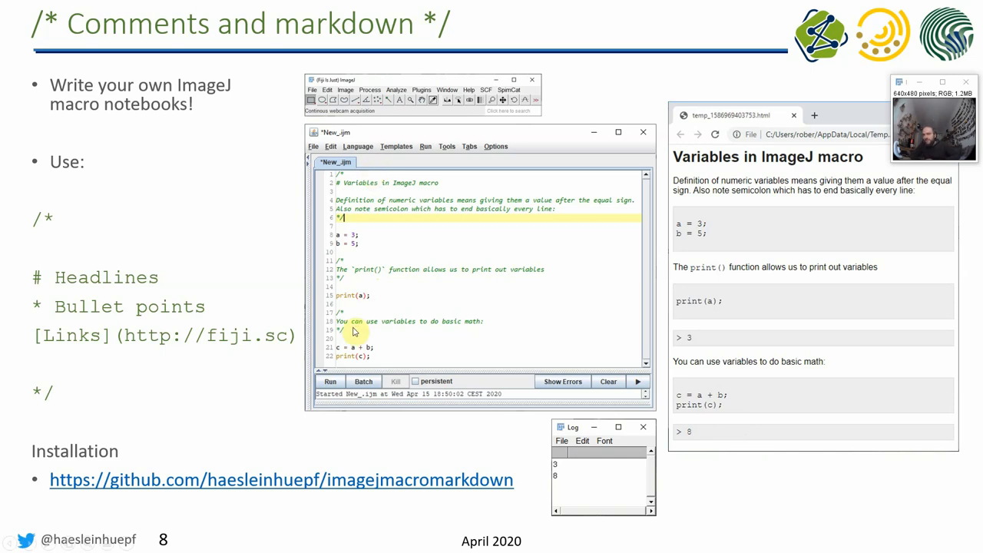
pyautogui.moveTo(749, 254)
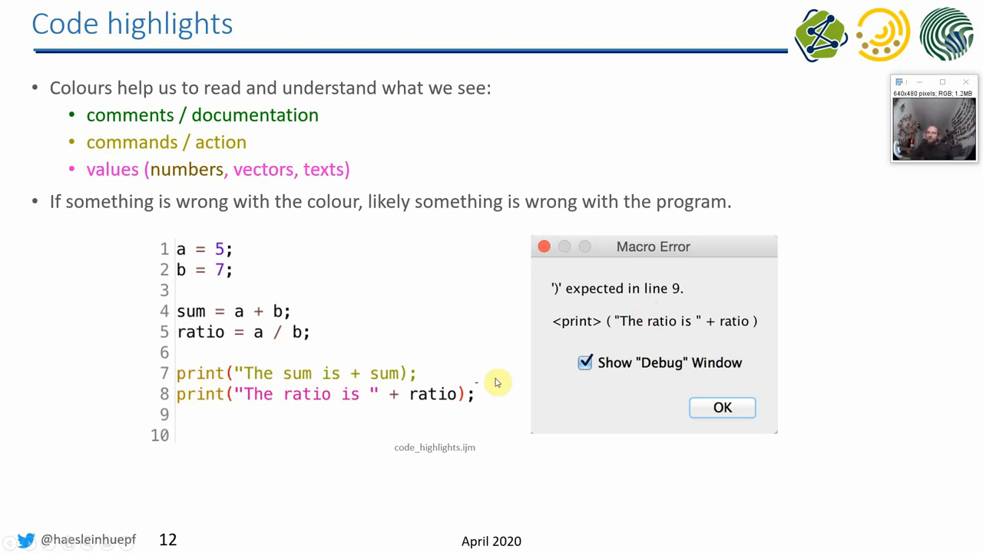
# Advance from the code-highlights slide to the 'Learning by doing!' slide.
pyautogui.press('right')
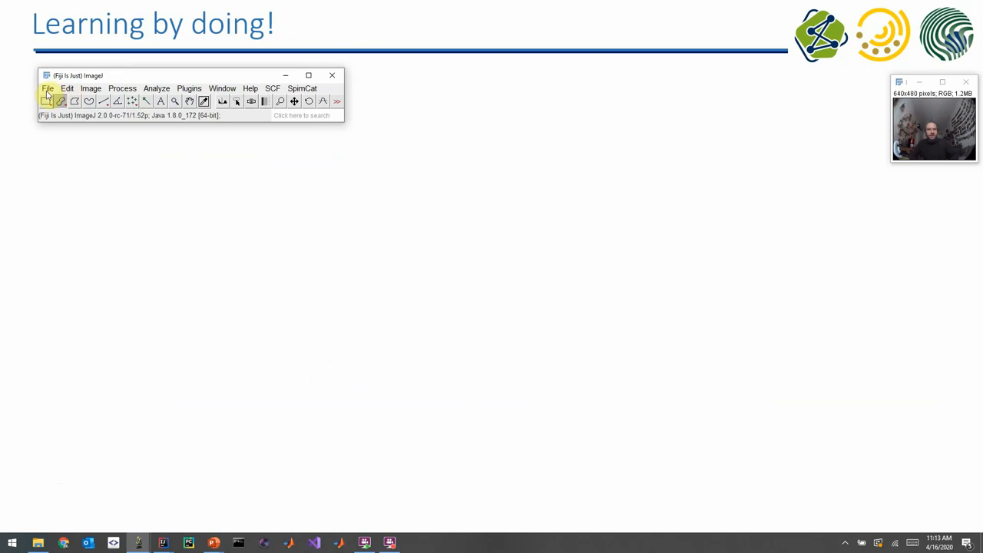
# Create a new empty script via File > New > Script.
pyautogui.click(44, 88)
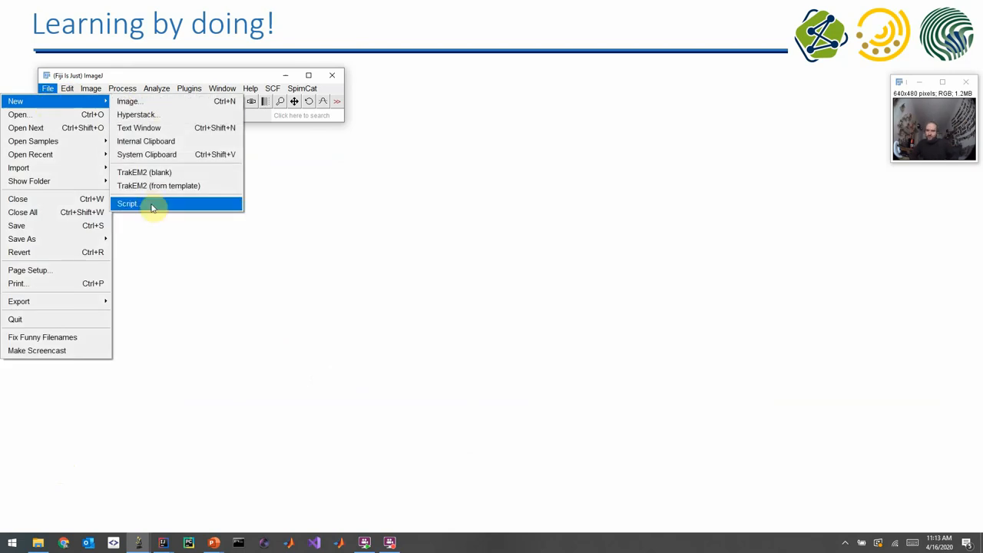
pyautogui.click(129, 203)
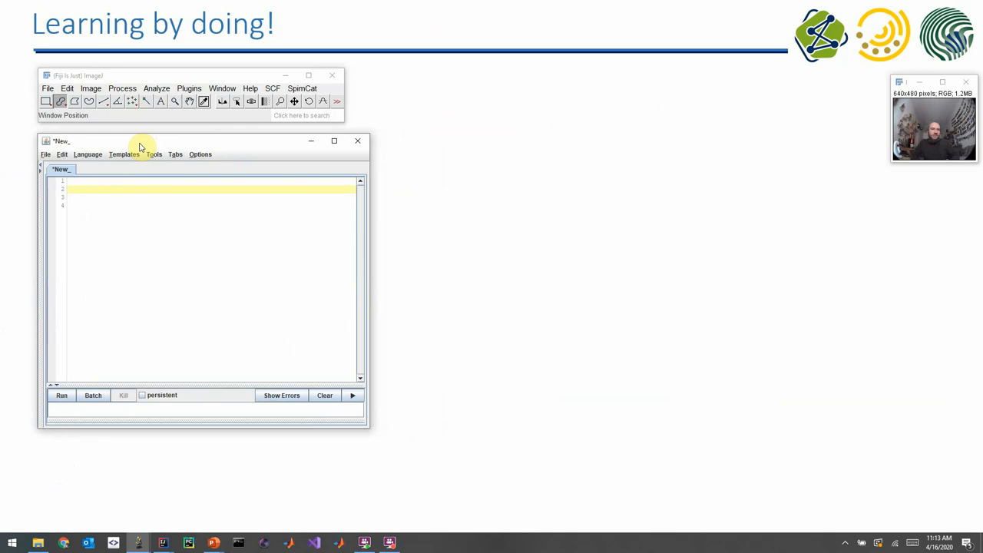
# Write the macro lines a = 5; b = 7; c = a + b; and an empty print().
pyautogui.click(199, 154)
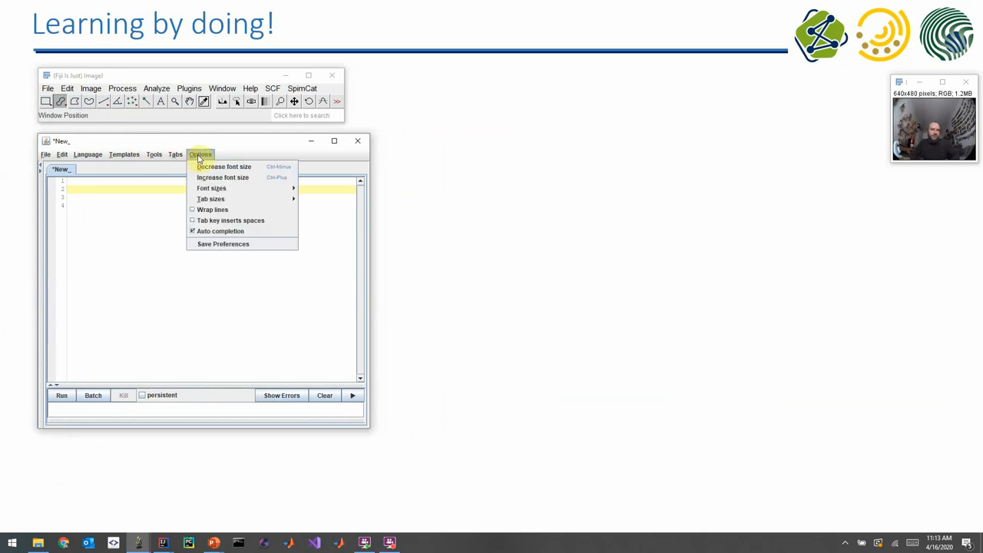
pyautogui.moveTo(212, 187)
pyautogui.write('a =')
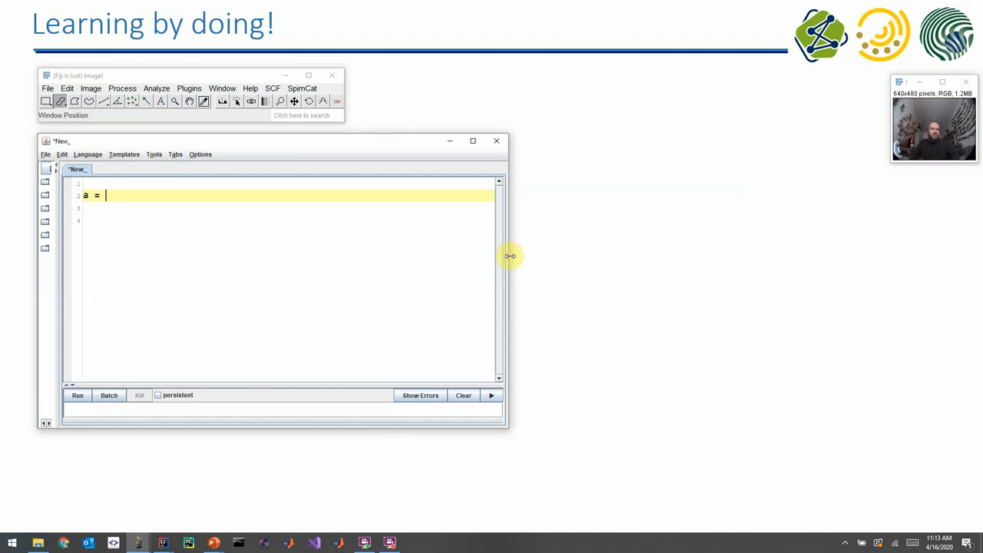
pyautogui.write('5;')
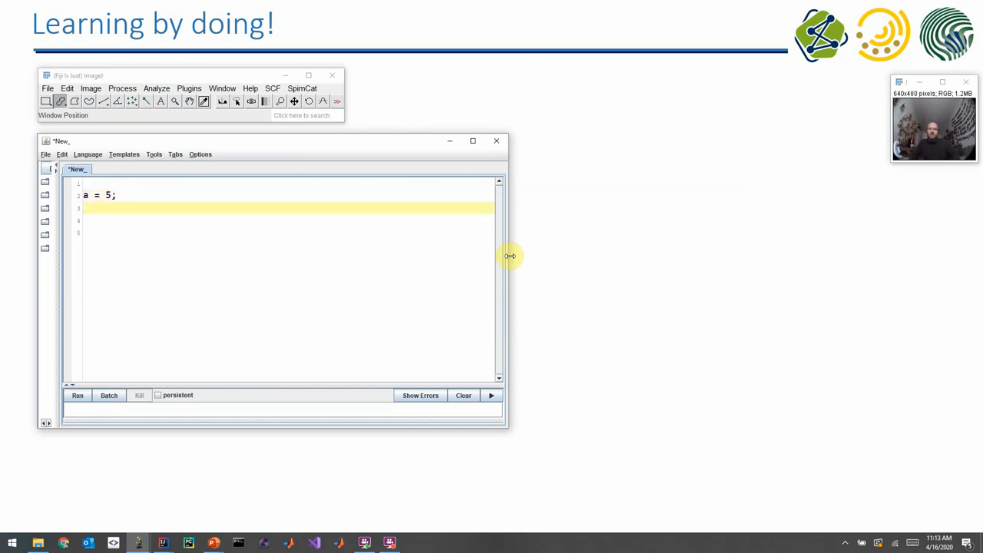
pyautogui.write('b = 7;')
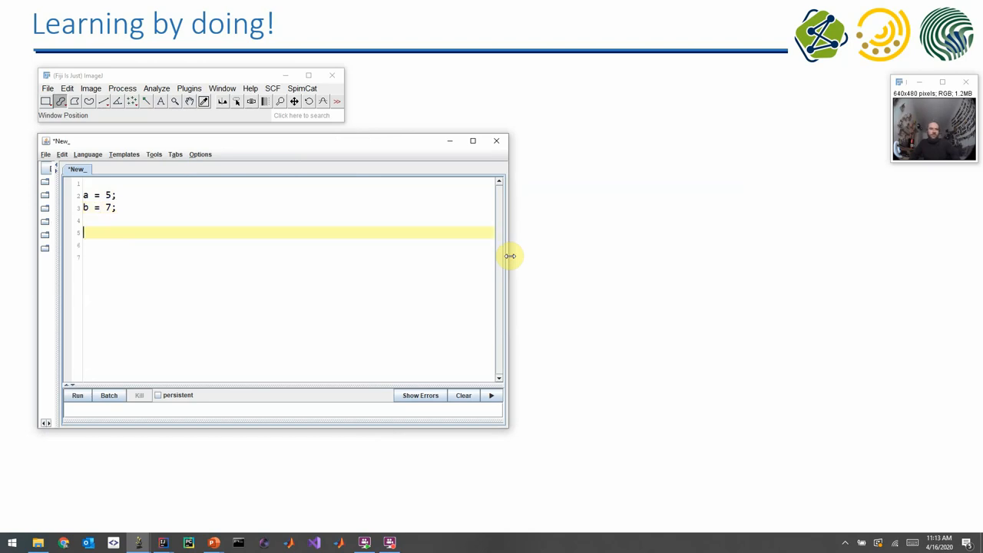
pyautogui.write('c =')
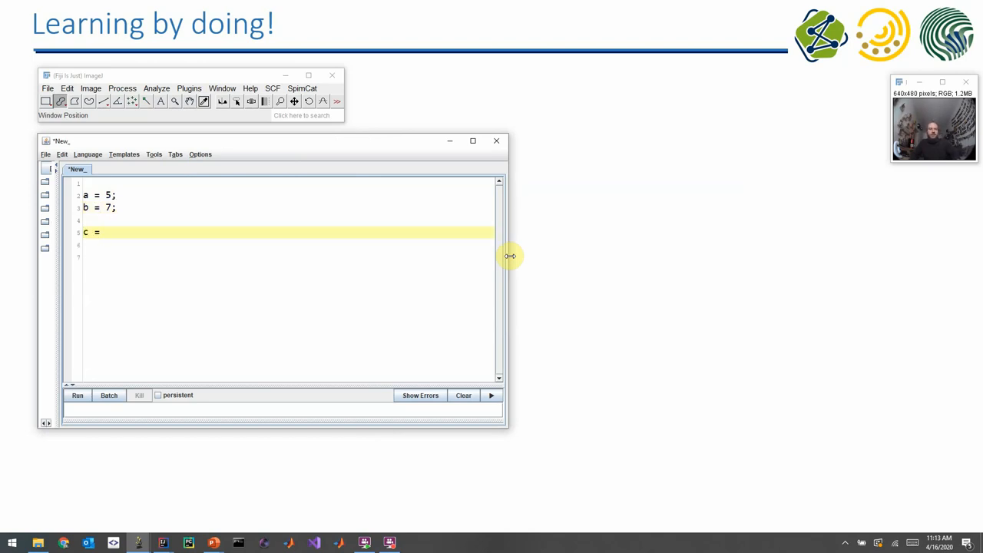
pyautogui.write('a + b;')
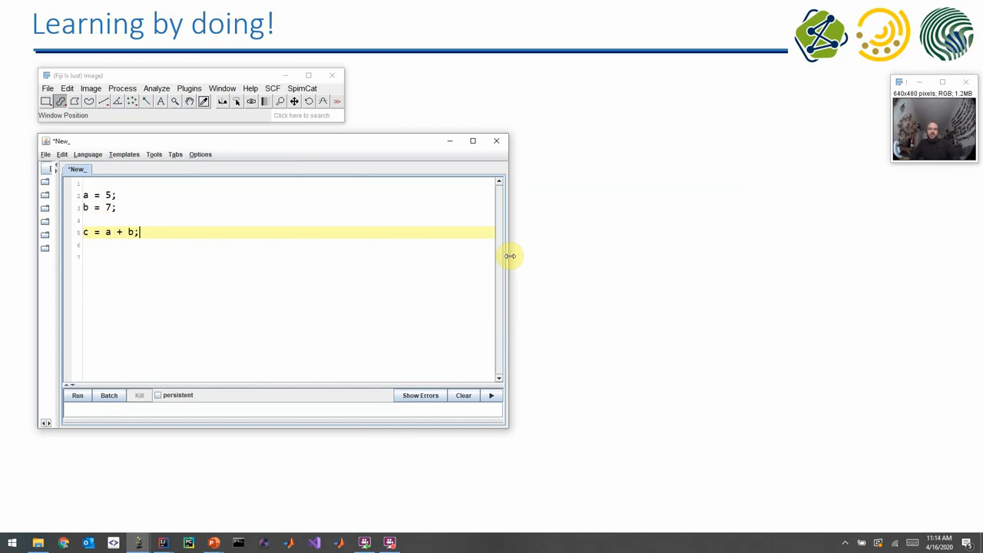
pyautogui.write('print();')
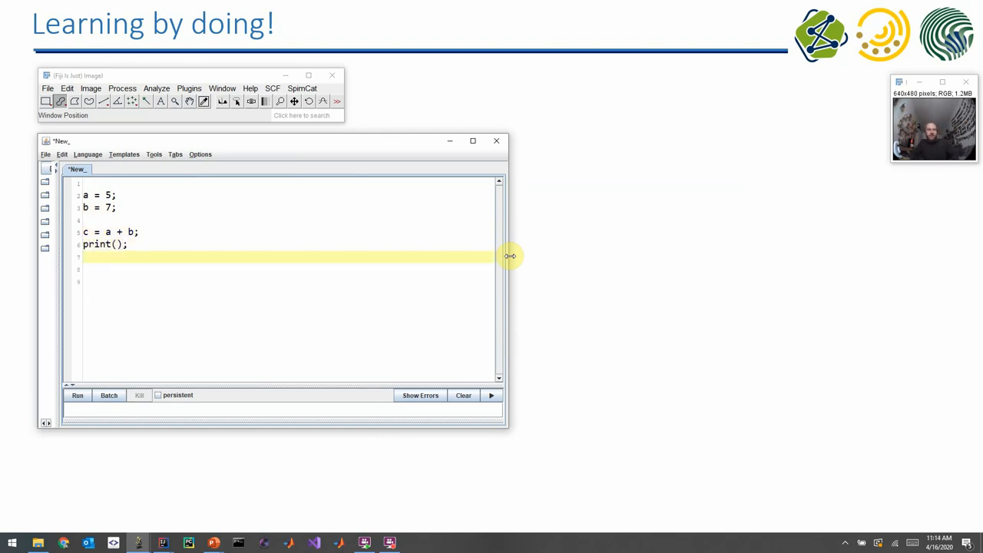
# Attempt a run, dismiss the 'Select a language first!' warning and bring up the language list.
pyautogui.click(77, 395)
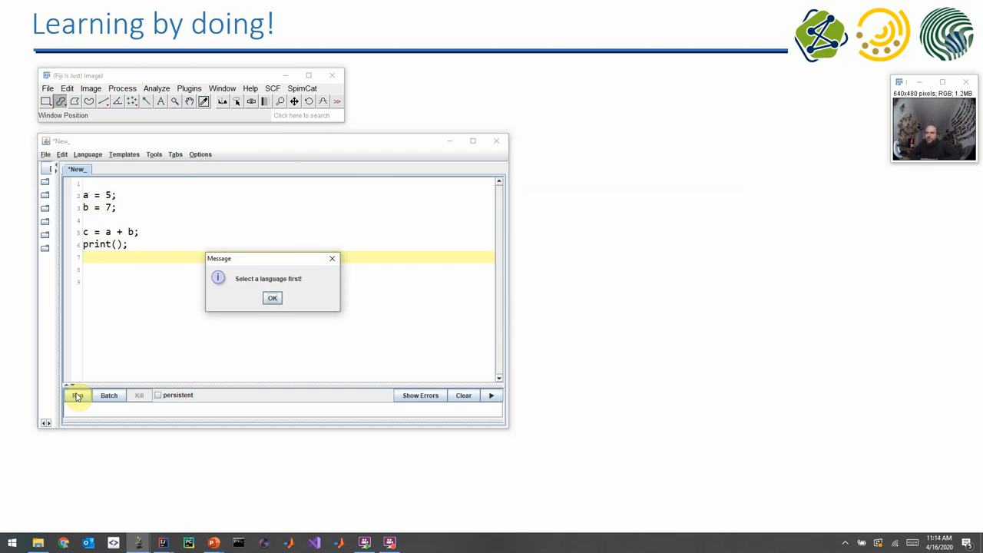
pyautogui.click(274, 298)
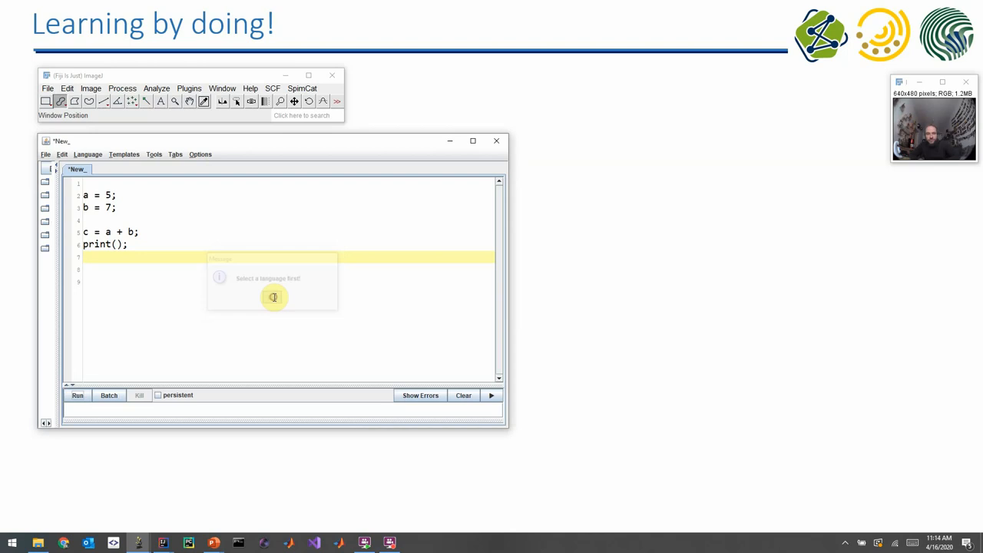
pyautogui.click(87, 153)
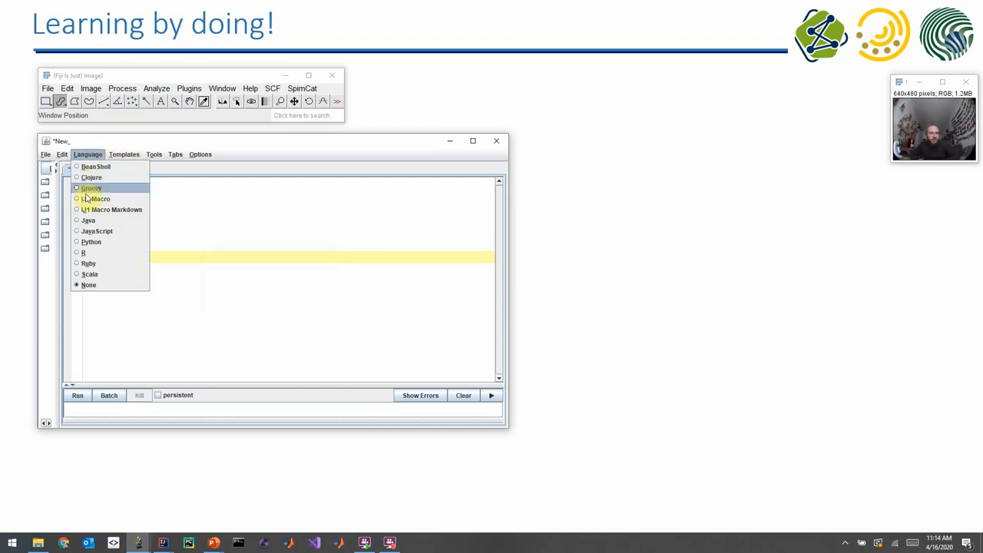
pyautogui.moveTo(92, 198)
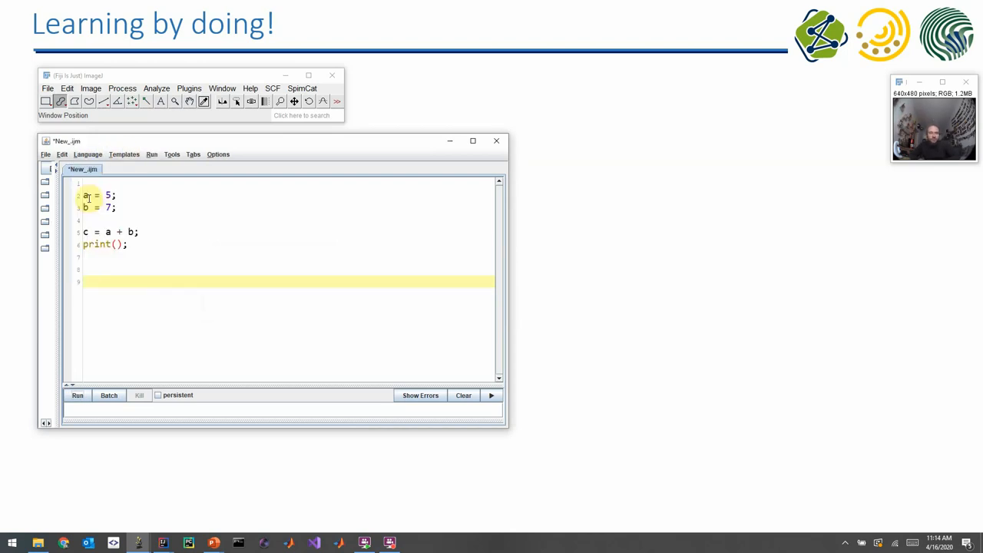
# Run the macro, fix the empty print() error to print(c), rerun so the Log shows 12 beside the editor.
pyautogui.click(77, 397)
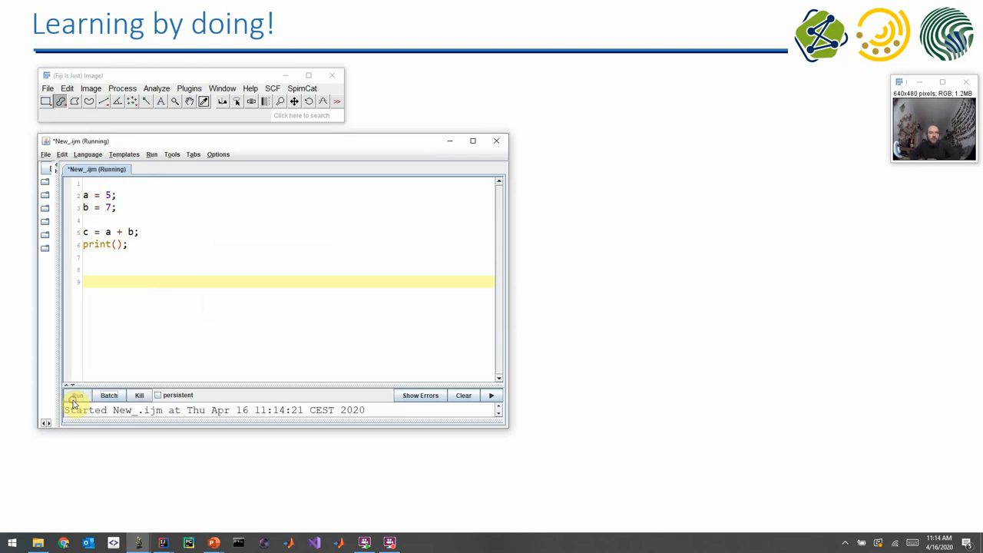
pyautogui.click(76, 396)
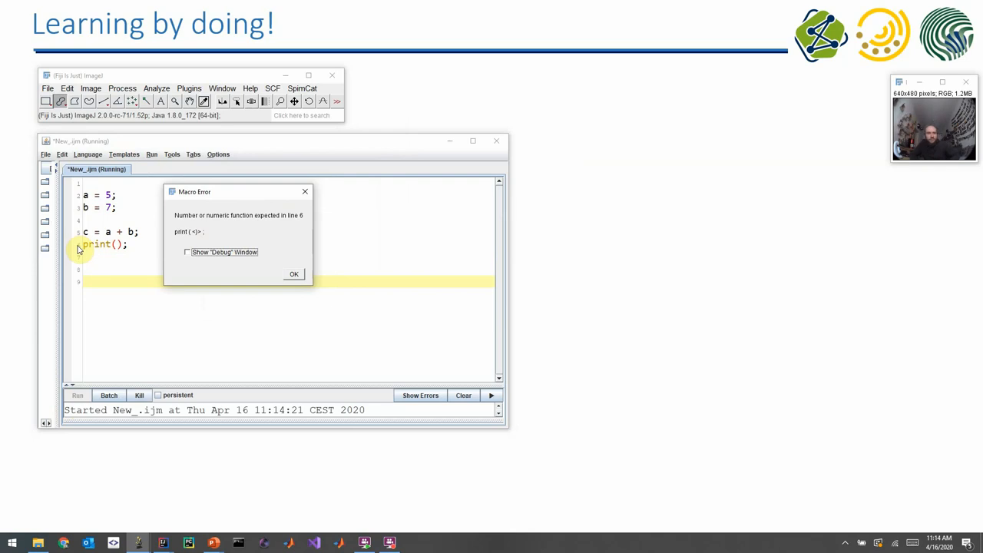
pyautogui.moveTo(185, 234)
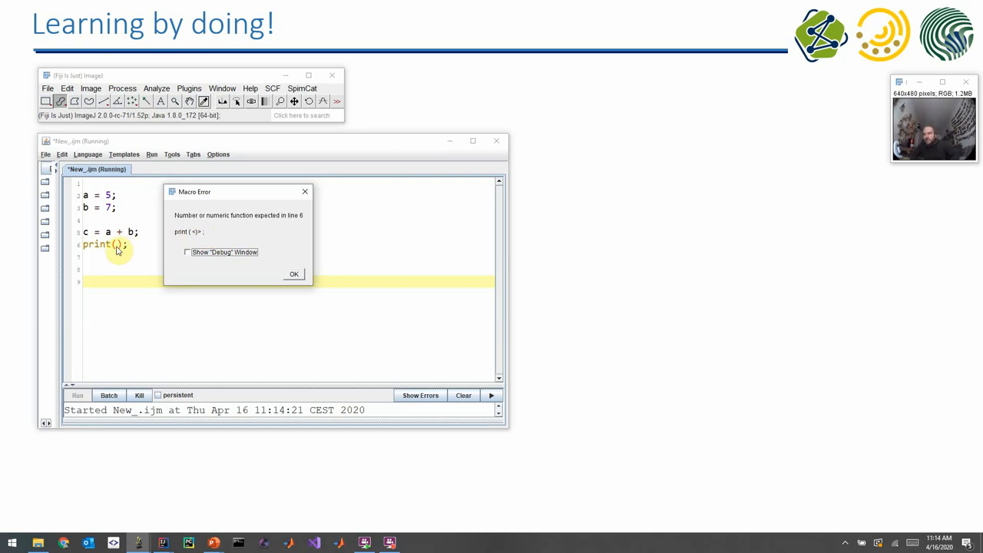
pyautogui.click(294, 273)
pyautogui.write('c')
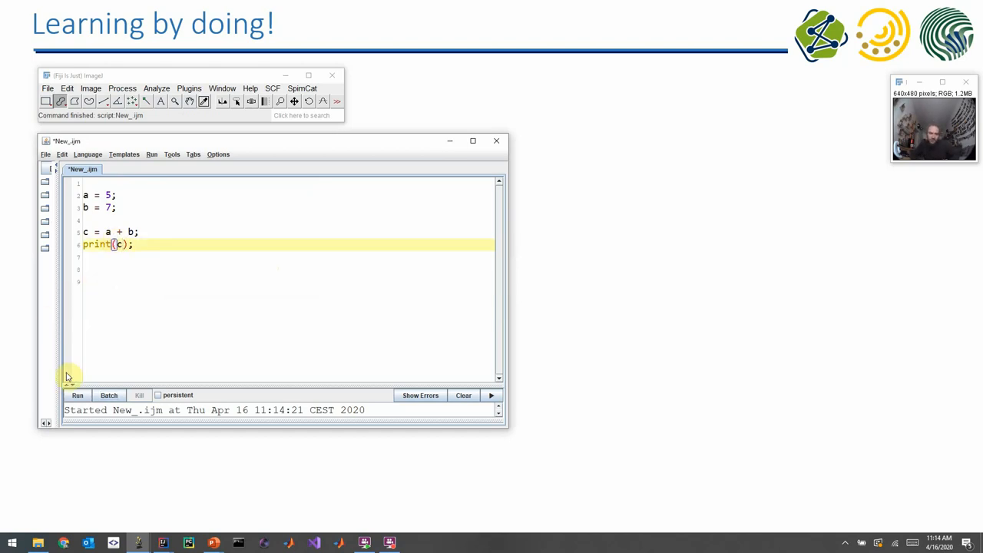
pyautogui.click(77, 397)
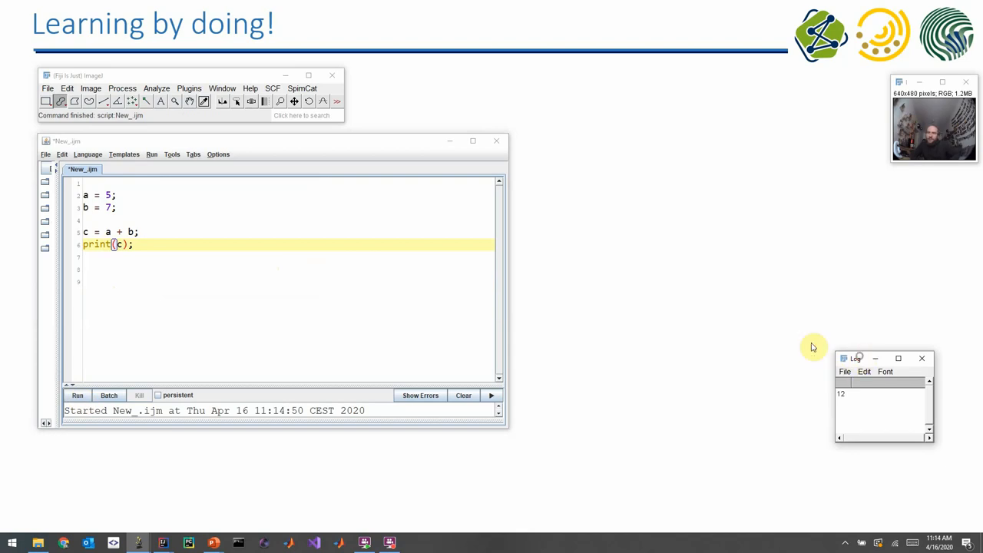
pyautogui.moveTo(857, 358); pyautogui.dragTo(590, 178)
pyautogui.write('//')
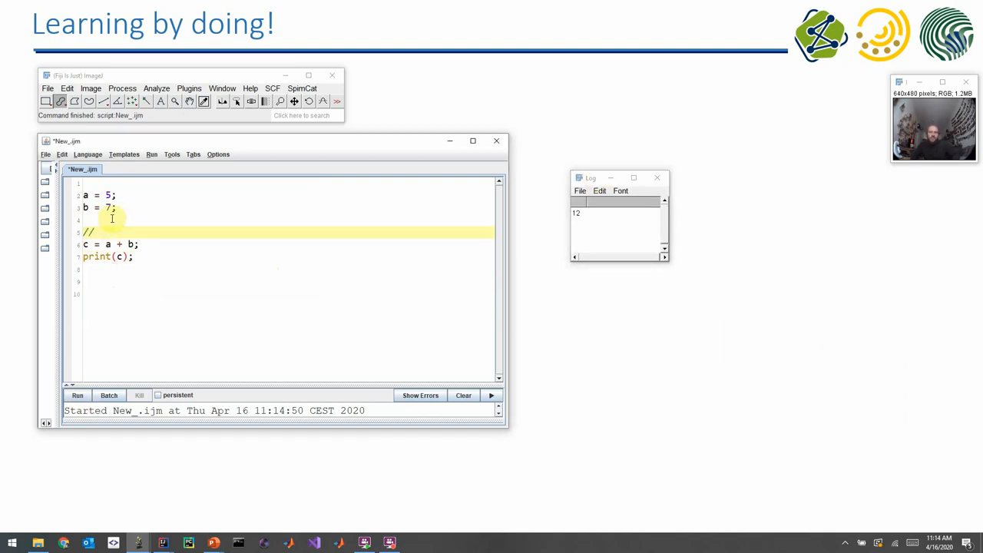
# Add 'calculate the sum' and '// define variables' comments and select the define variables comment for conversion.
pyautogui.write('calc')
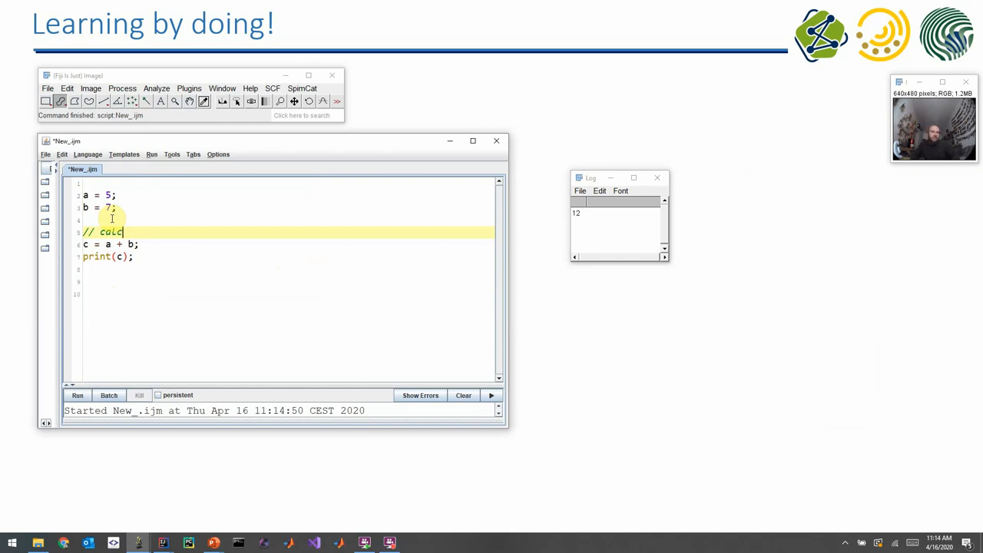
pyautogui.write('ulate the sum')
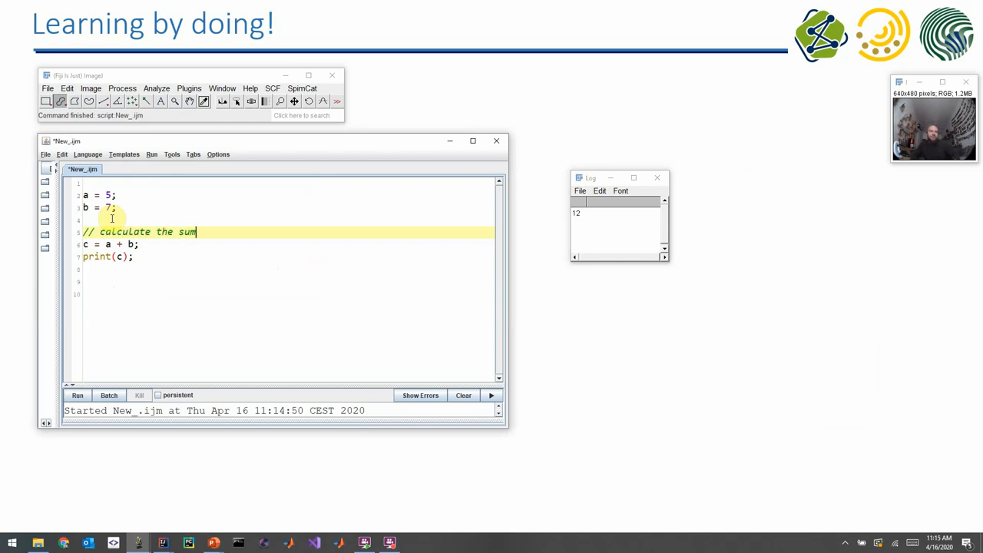
pyautogui.write('// de')
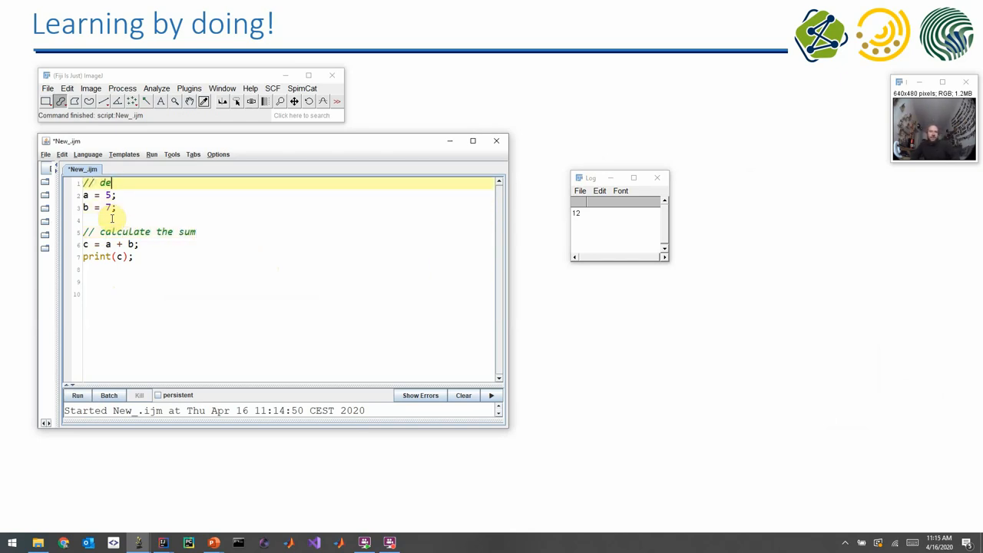
pyautogui.write('fine vari')
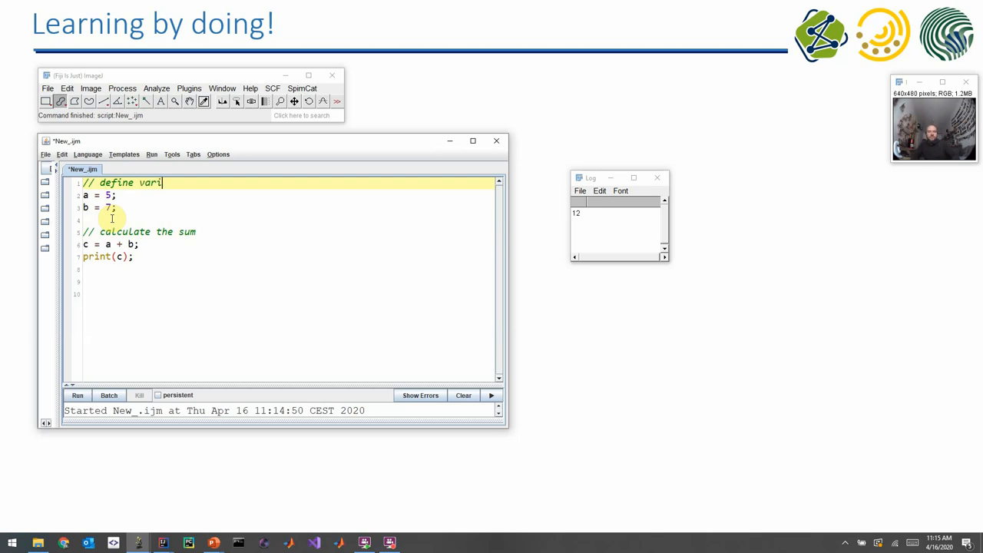
pyautogui.write('ables')
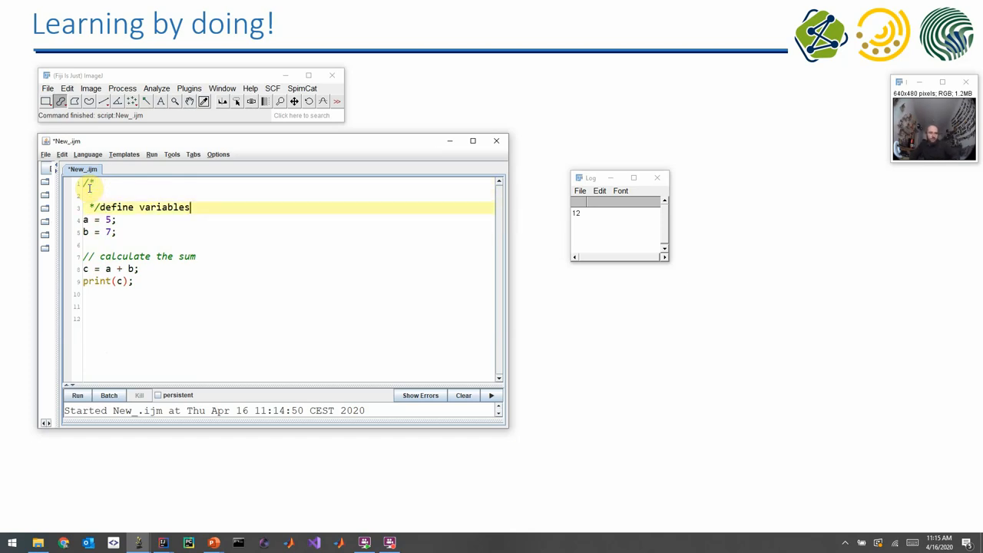
pyautogui.moveTo(100, 206); pyautogui.dragTo(190, 205)
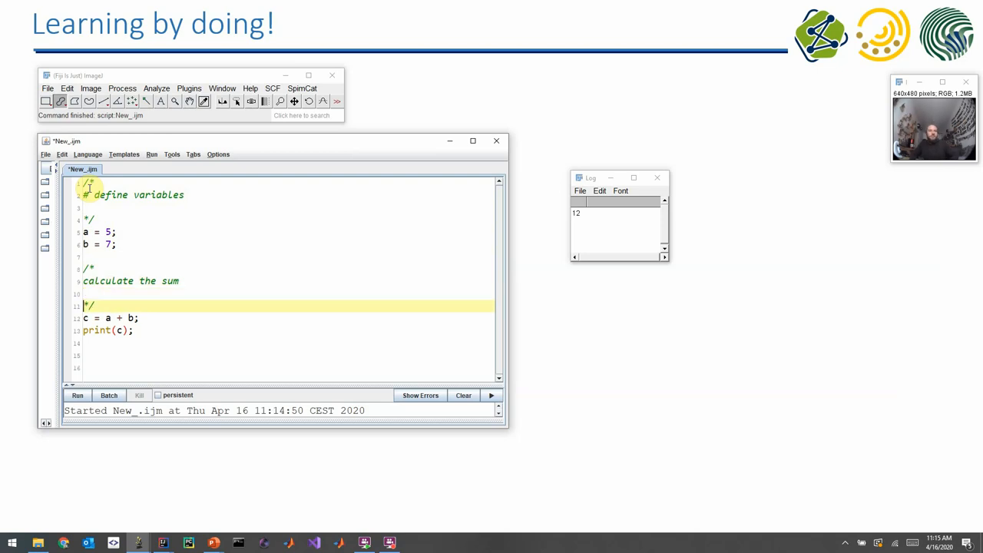
# Switch to IJ1 Macro Markdown, run to render the notebook page showing 12, then close the page and .md window.
pyautogui.click(88, 154)
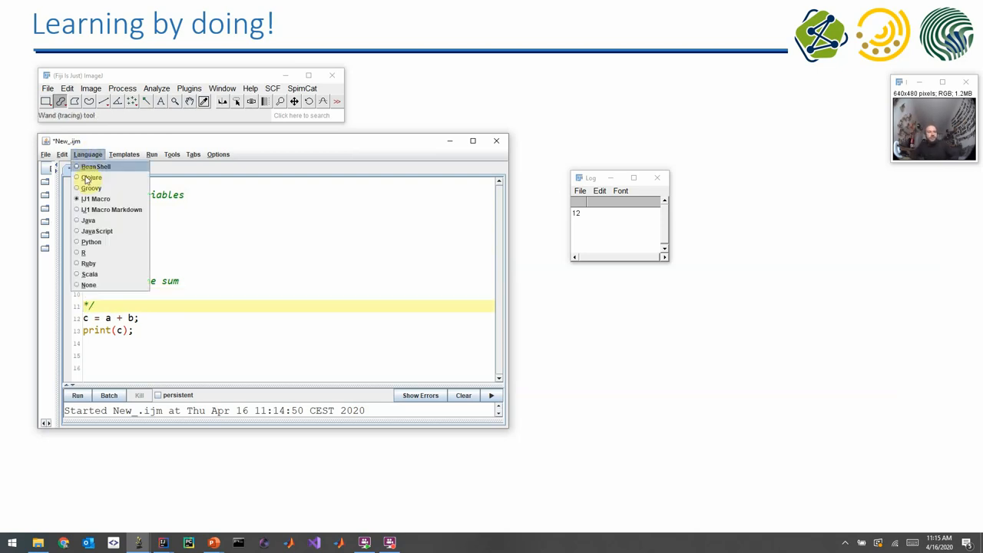
pyautogui.click(89, 178)
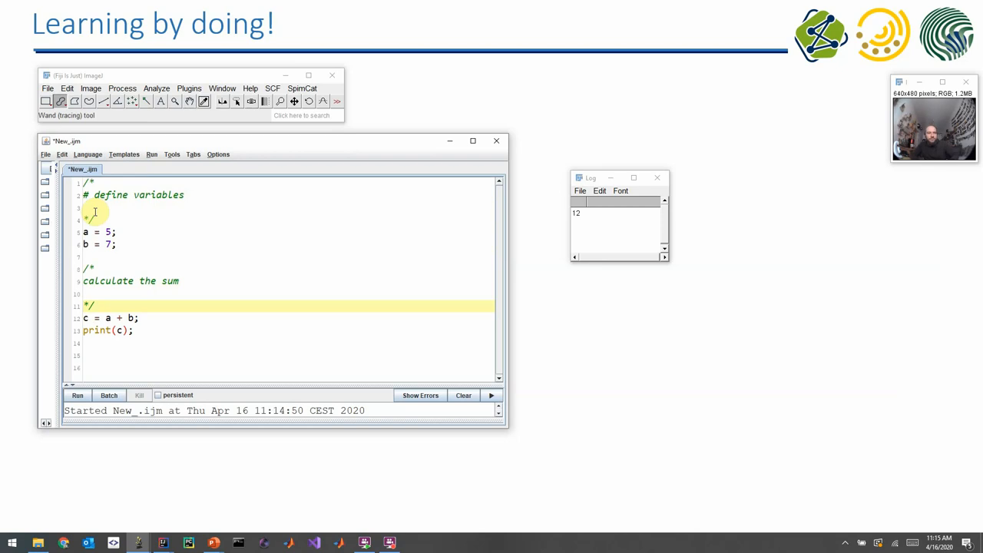
pyautogui.click(77, 395)
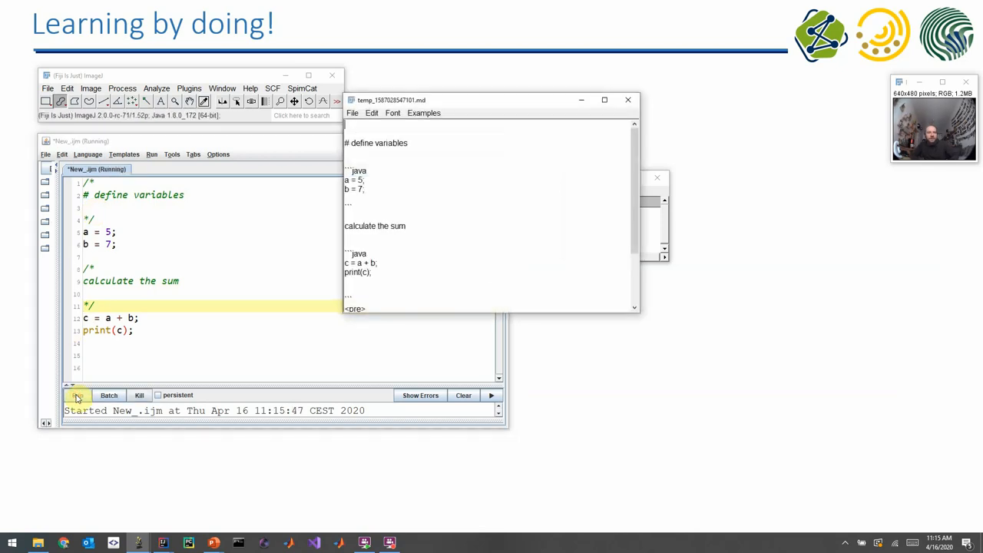
pyautogui.click(77, 397)
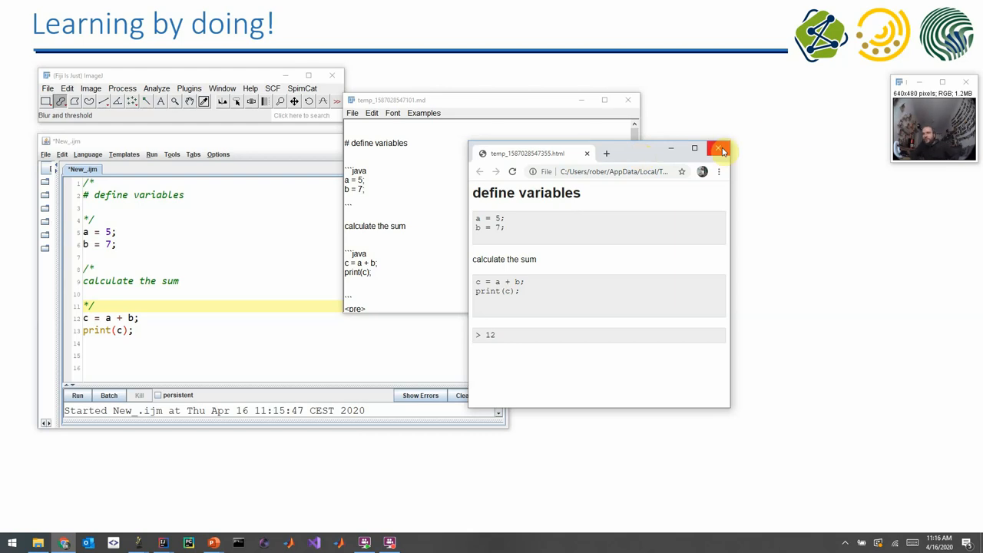
pyautogui.click(719, 147)
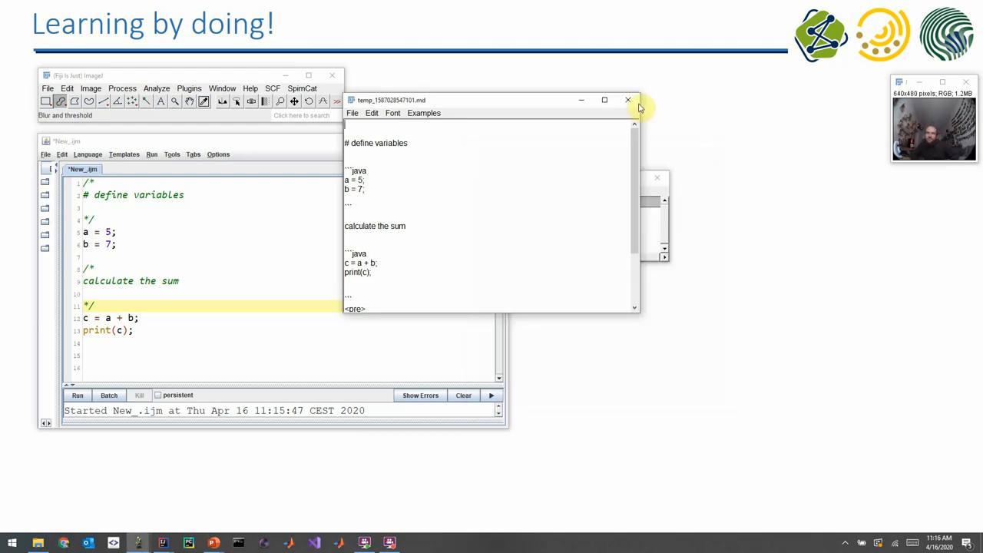
pyautogui.click(627, 99)
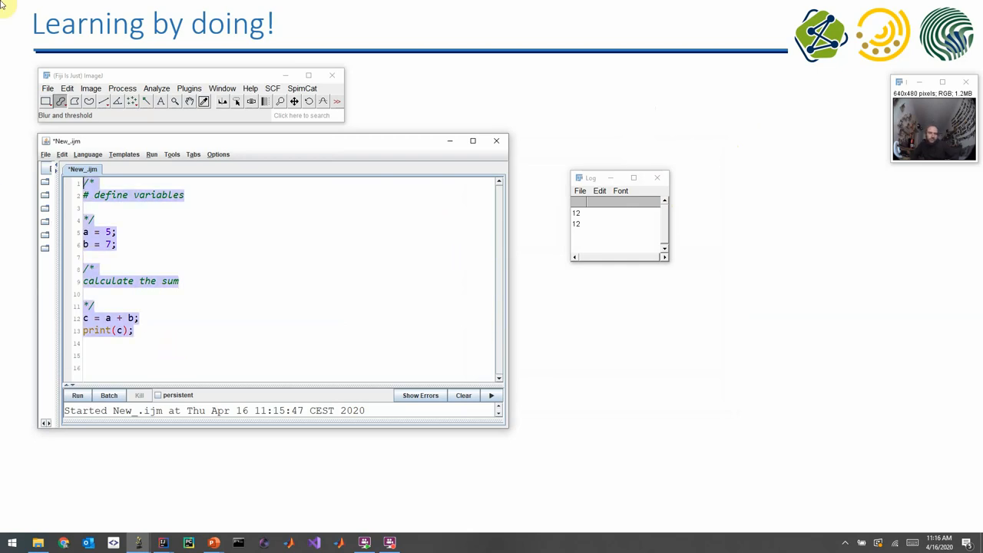
pyautogui.write('firstname')
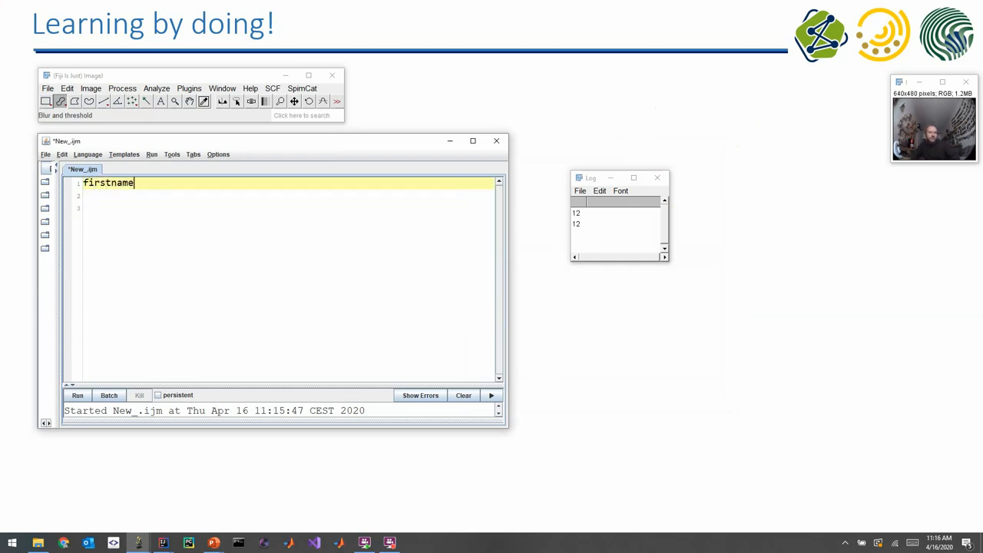
pyautogui.write('= "Robert;')
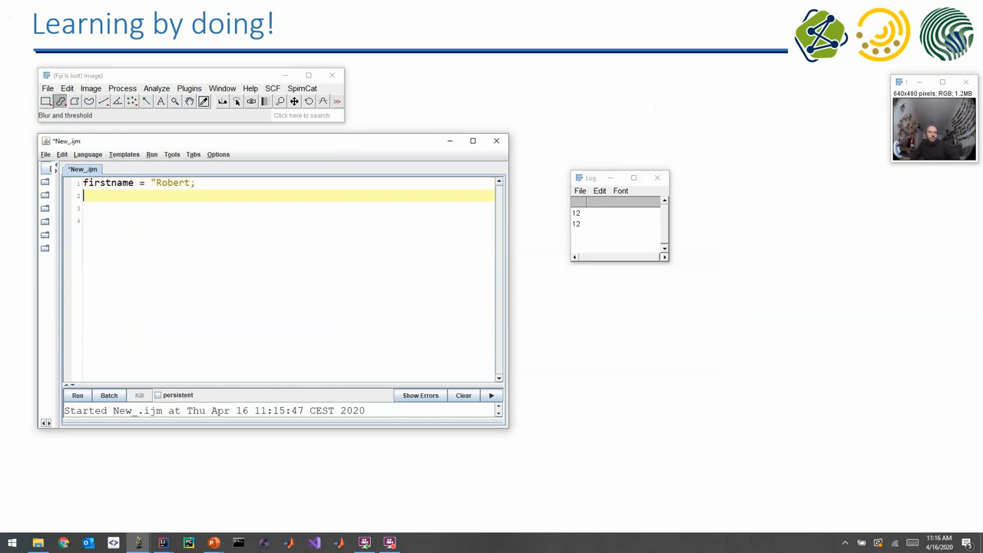
pyautogui.write('lastname')
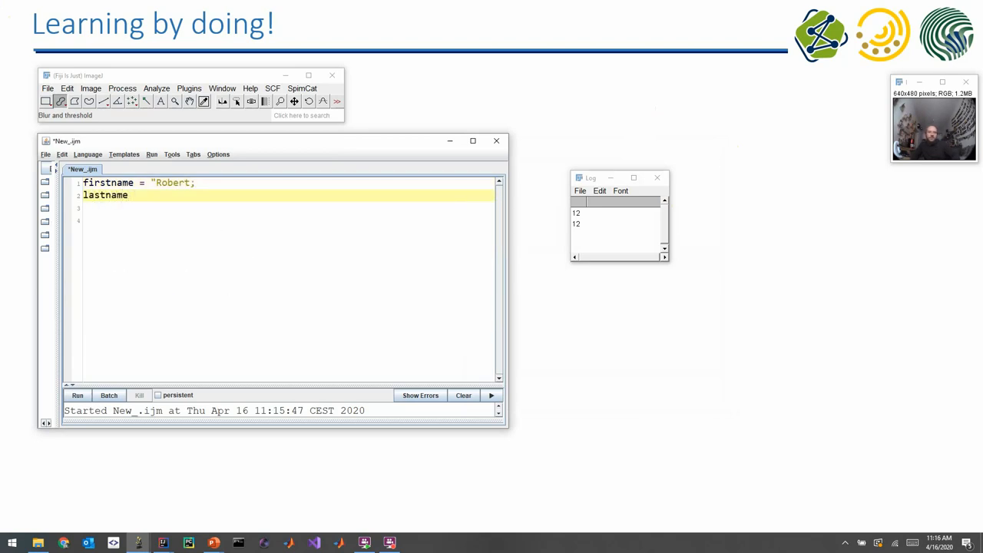
pyautogui.write('= "Haaase";')
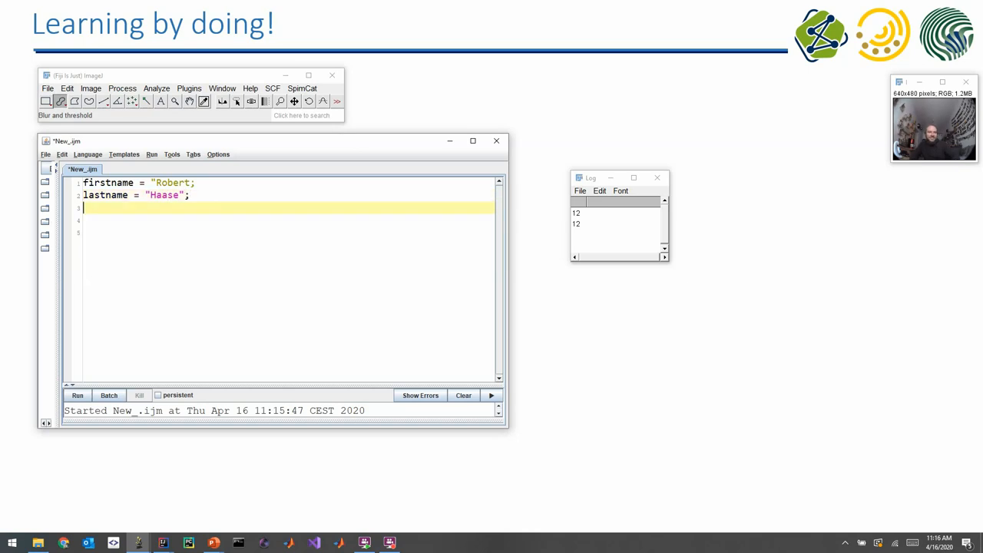
pyautogui.write('name = fors')
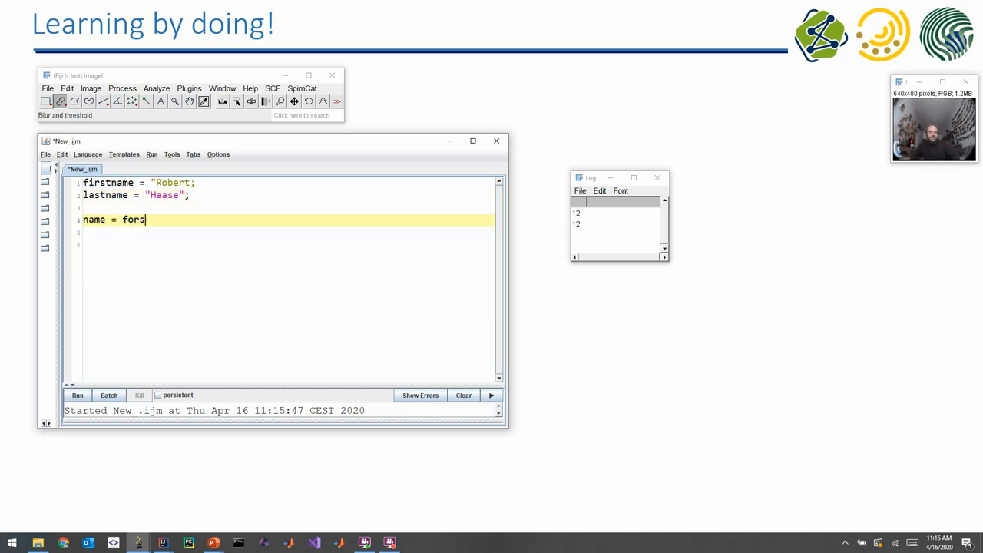
pyautogui.write('firstname')
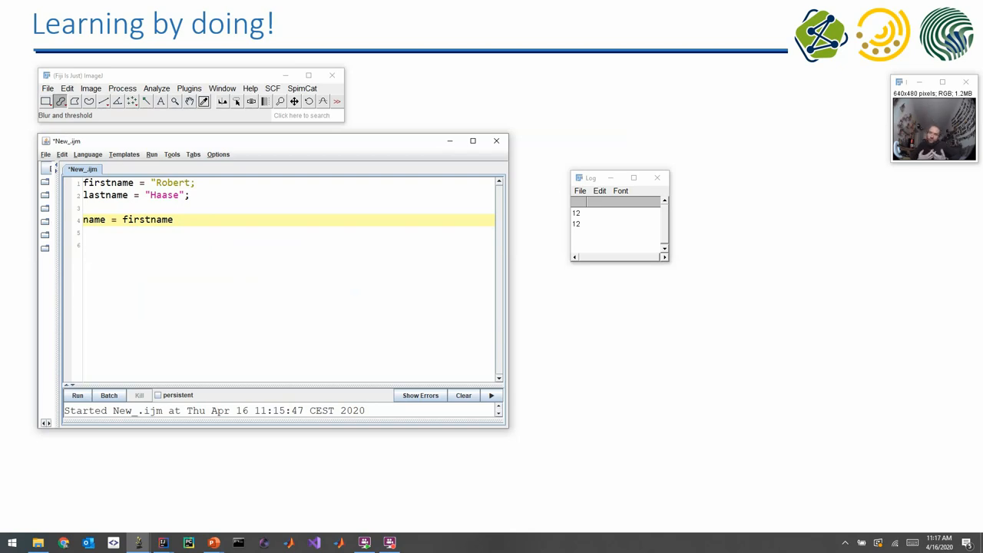
# Complete name = firstname + lastname; using the autocomplete and add print(name);.
pyautogui.write('+ l')
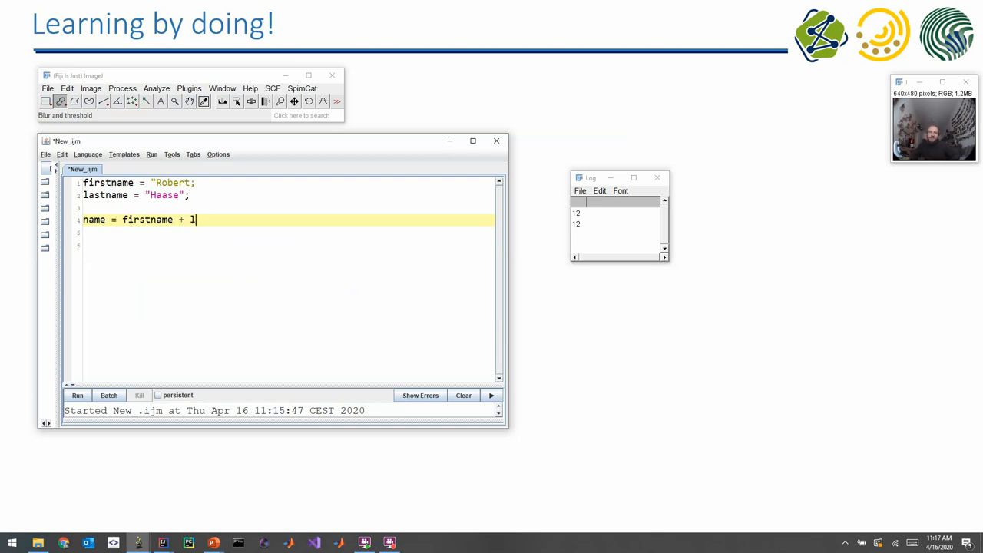
pyautogui.write('as')
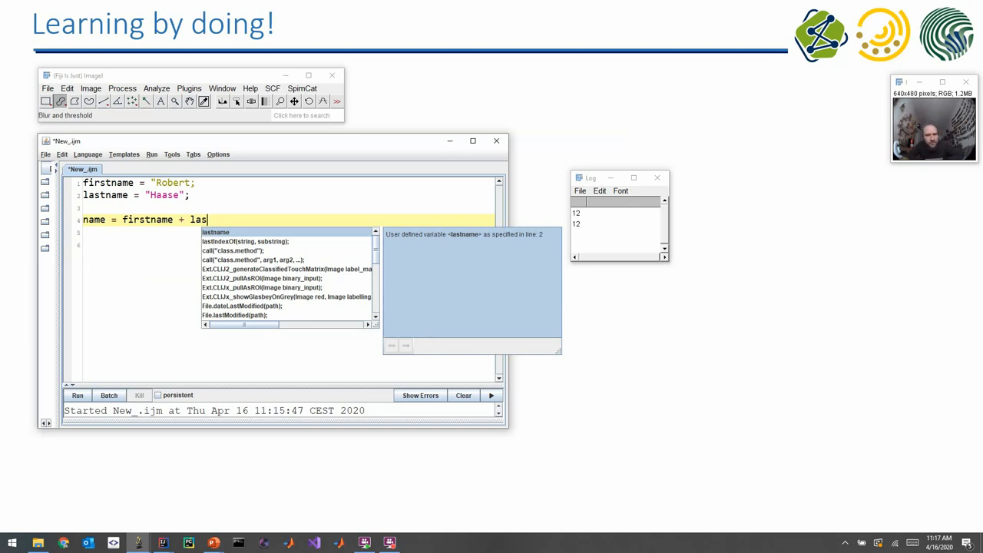
pyautogui.press('Backspace')
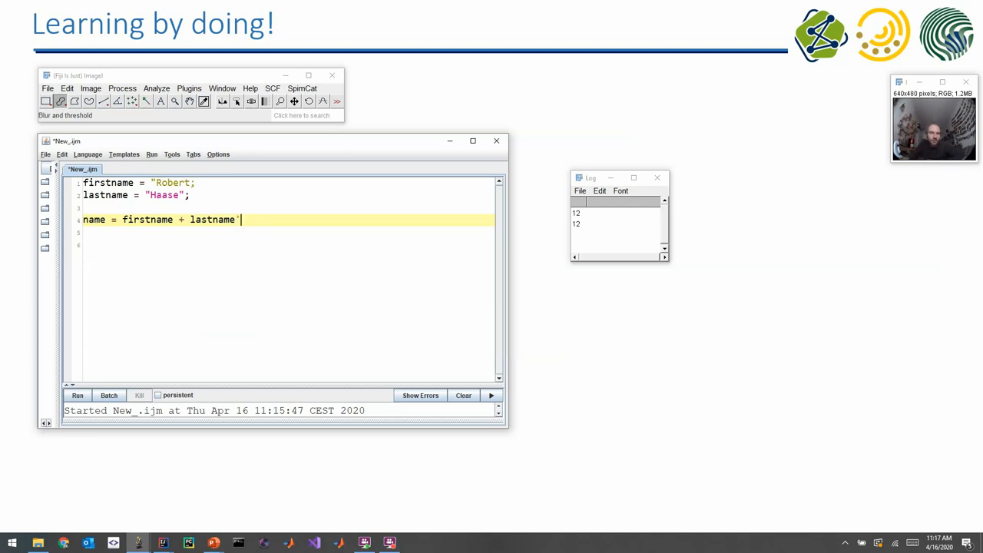
pyautogui.write('print')
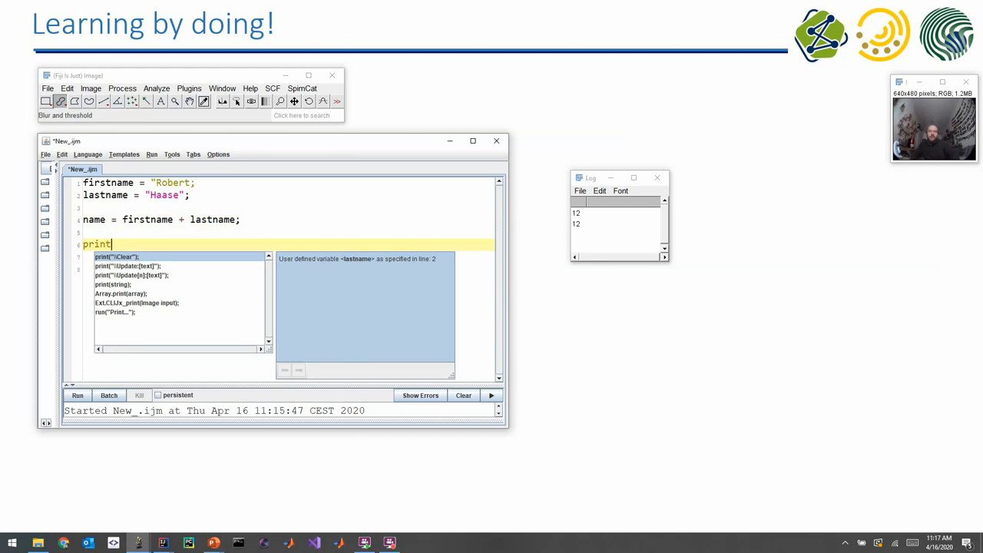
pyautogui.write('(name);')
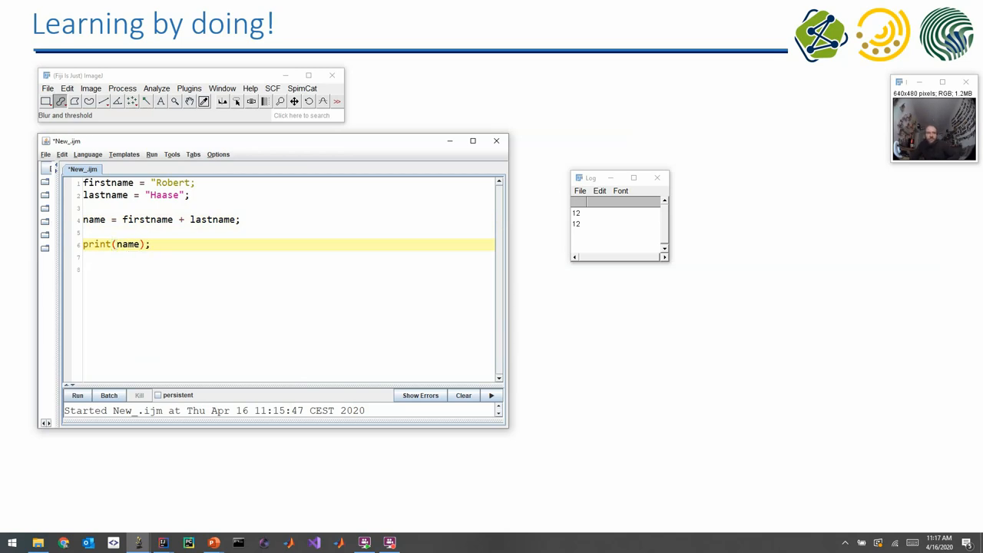
# Join firstname and lastname with a space and run the macro, logging "Robert Haase".
pyautogui.click(88, 153)
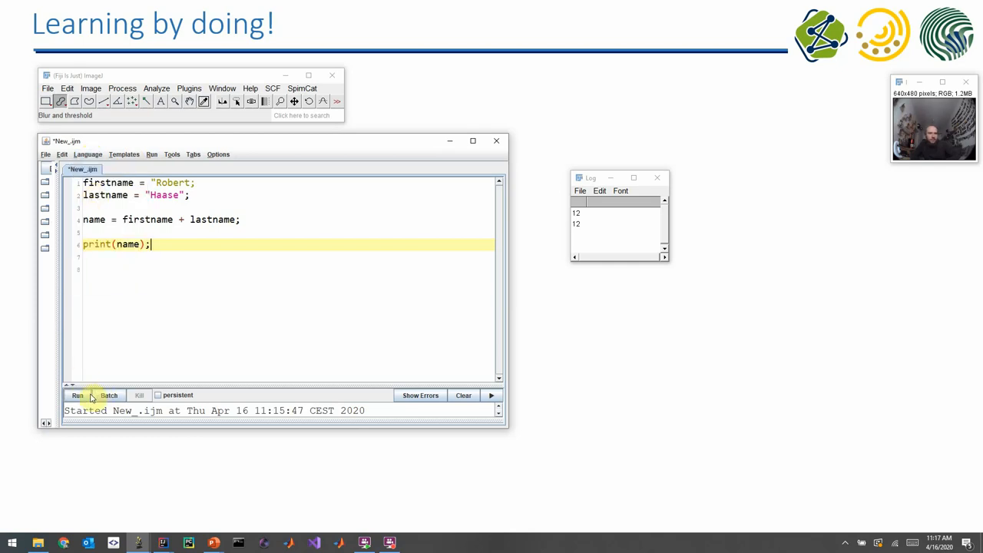
pyautogui.click(76, 397)
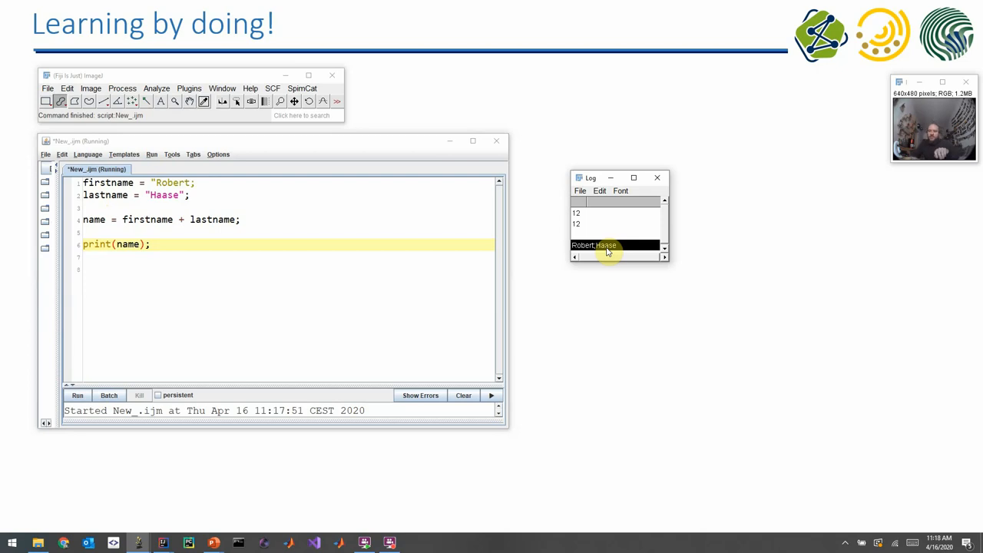
pyautogui.moveTo(151, 209)
pyautogui.write('"')
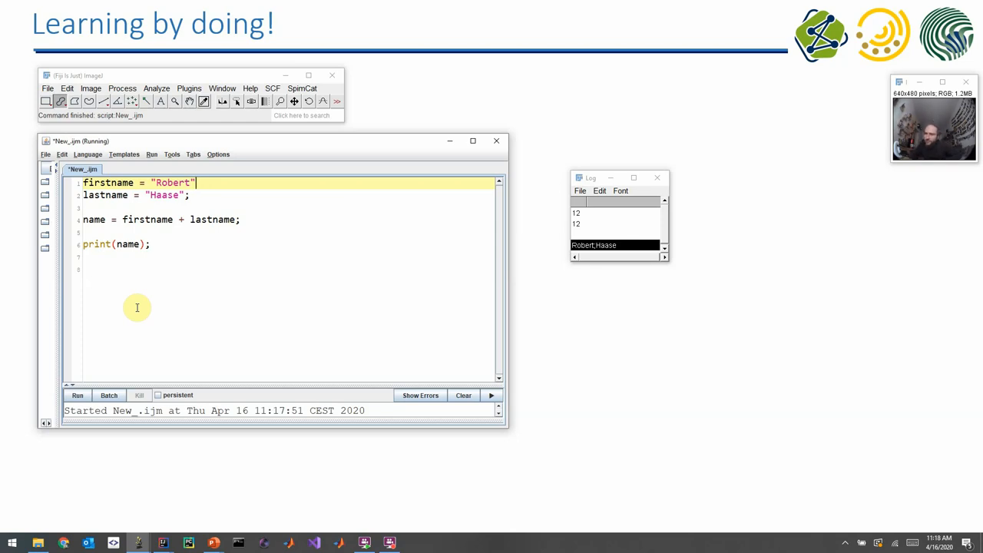
pyautogui.moveTo(144, 200)
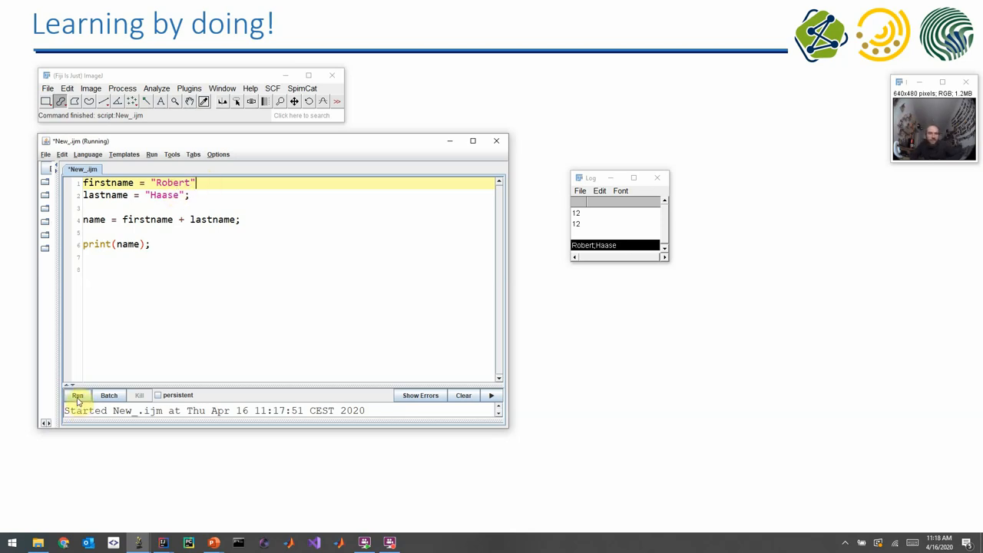
pyautogui.click(77, 397)
pyautogui.write('" " + ')
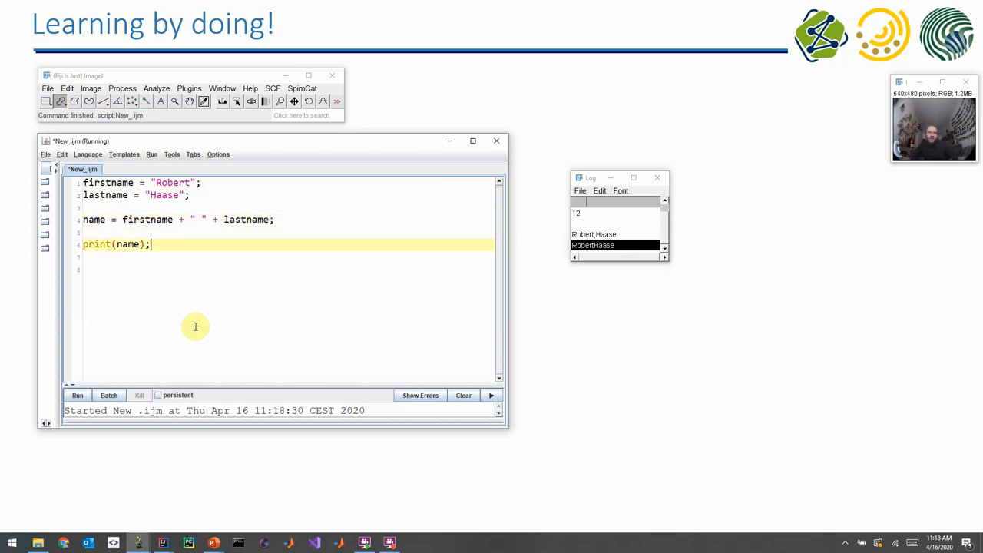
# Run once more, then delete all the name-combining code to leave an empty script.
pyautogui.click(77, 395)
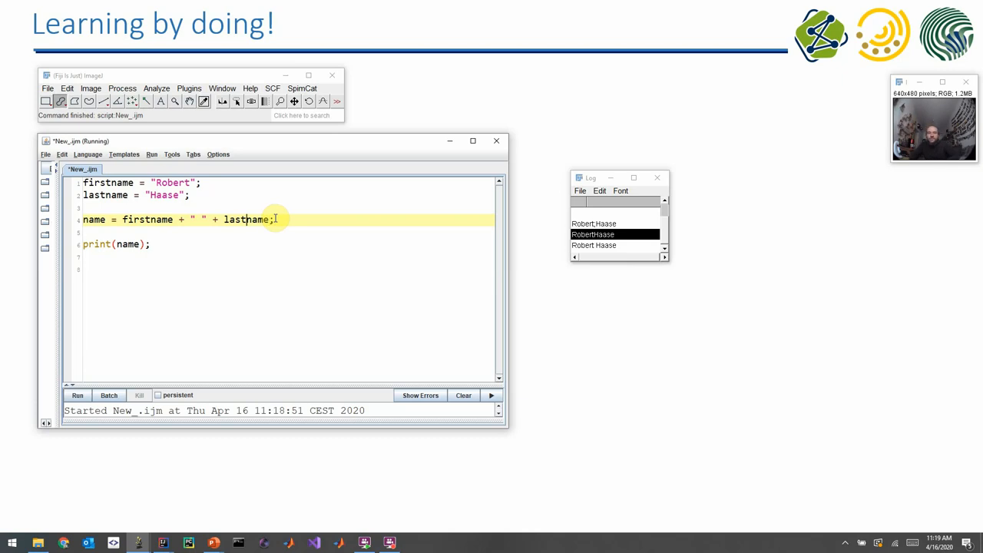
pyautogui.write('/')
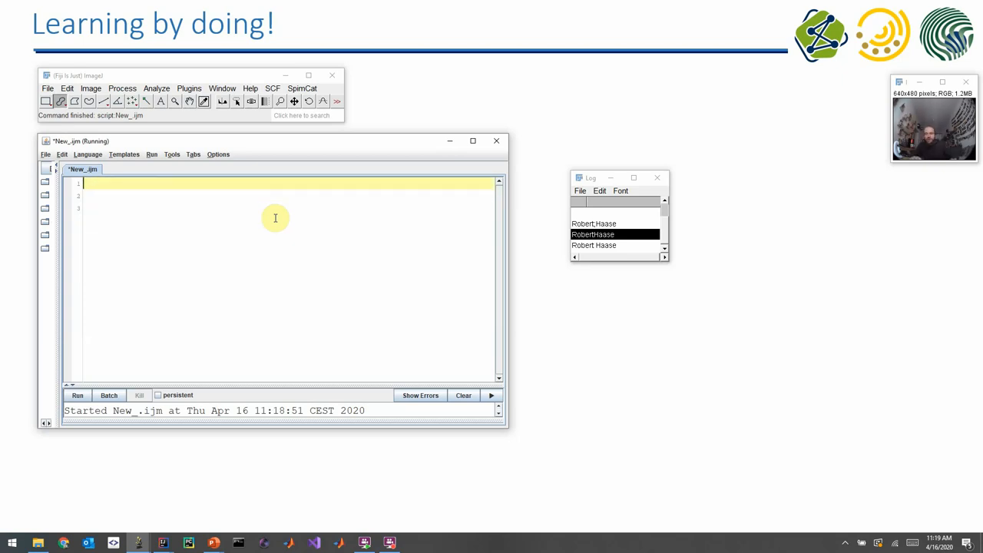
# Write a = "0"; b = 1; c = a + b; print(c); and run it, logging 01.
pyautogui.write('a')
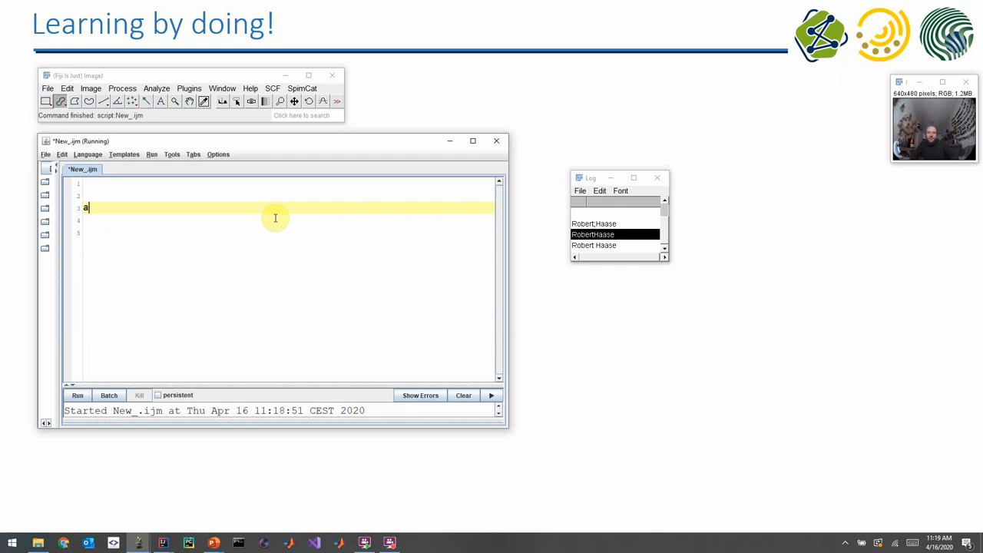
pyautogui.write('= "0";')
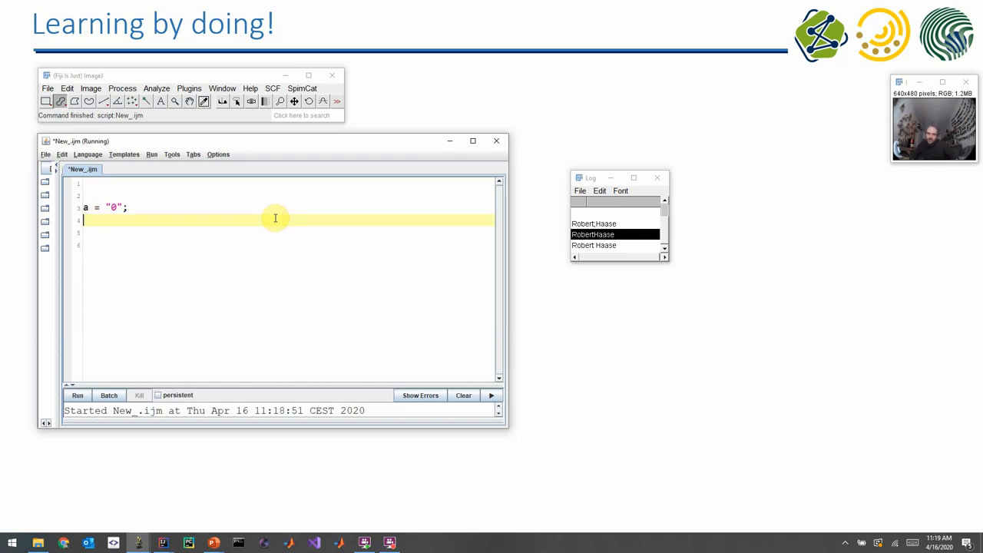
pyautogui.write('b =')
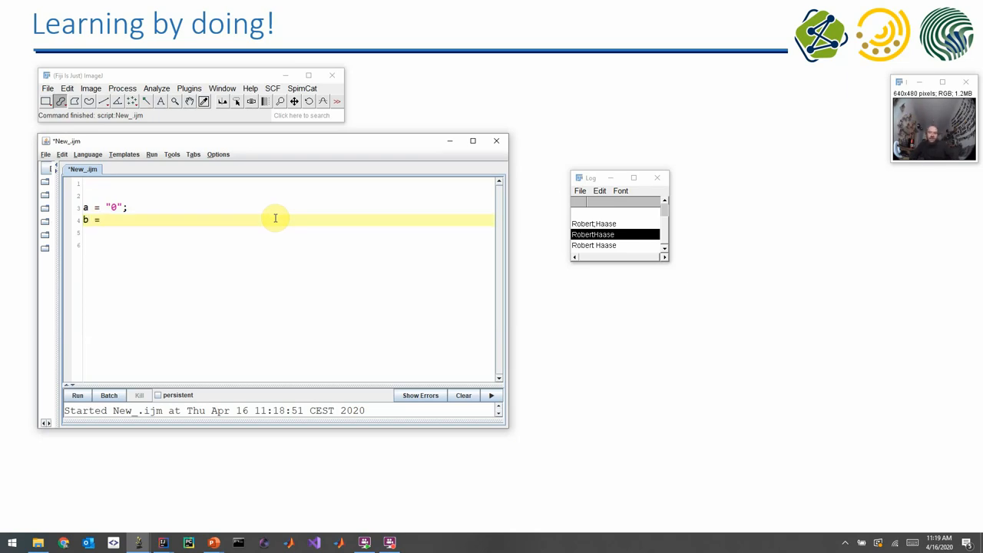
pyautogui.write('1;')
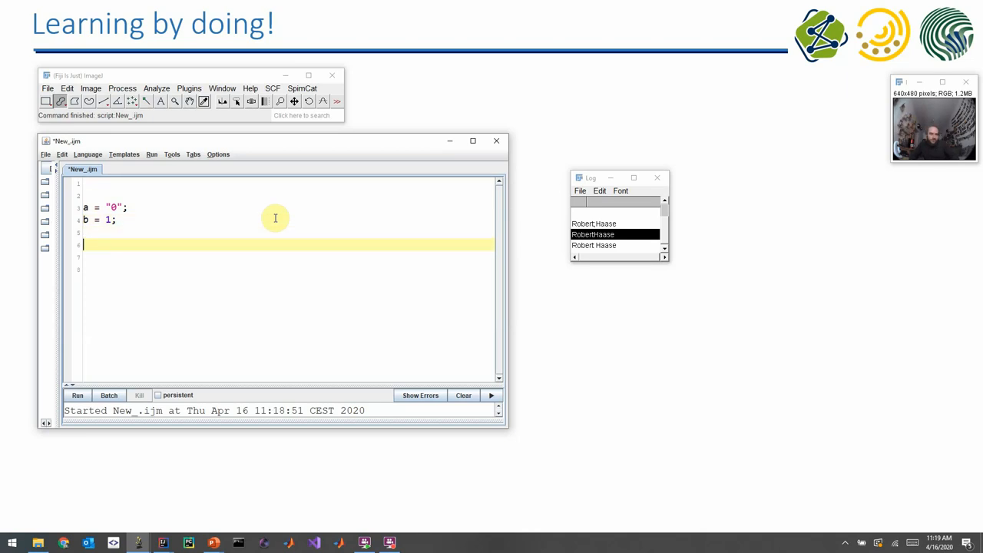
pyautogui.write('c = a +')
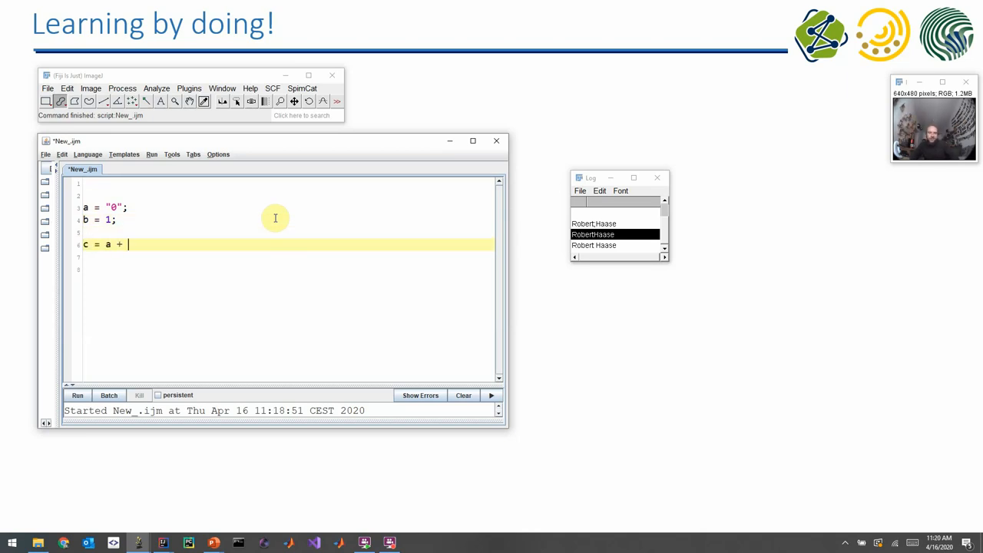
pyautogui.write('b;')
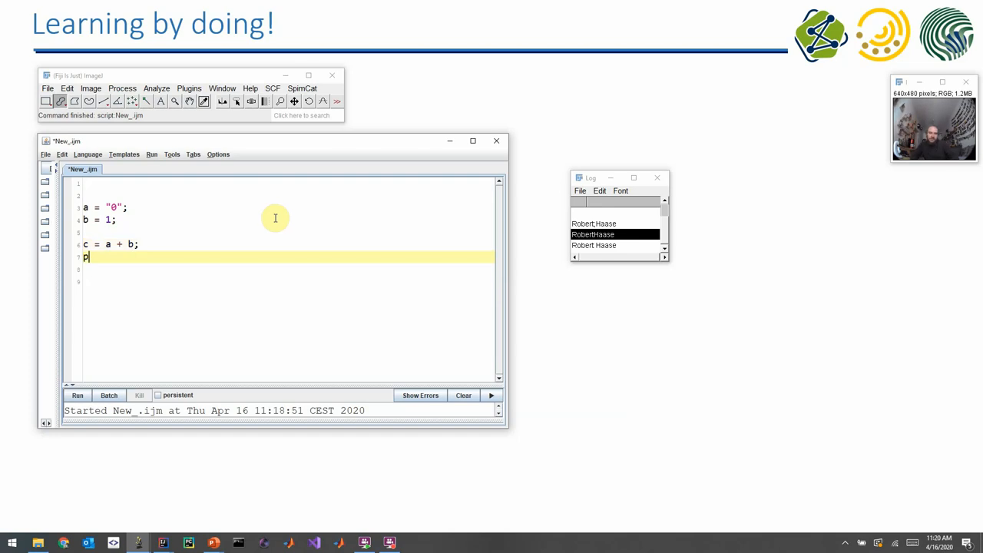
pyautogui.write('rint()')
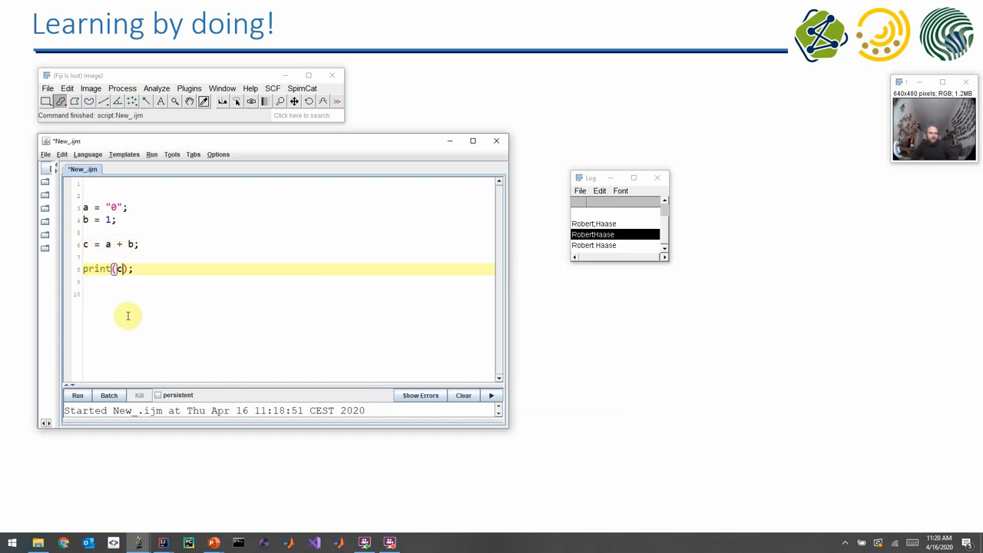
pyautogui.click(77, 397)
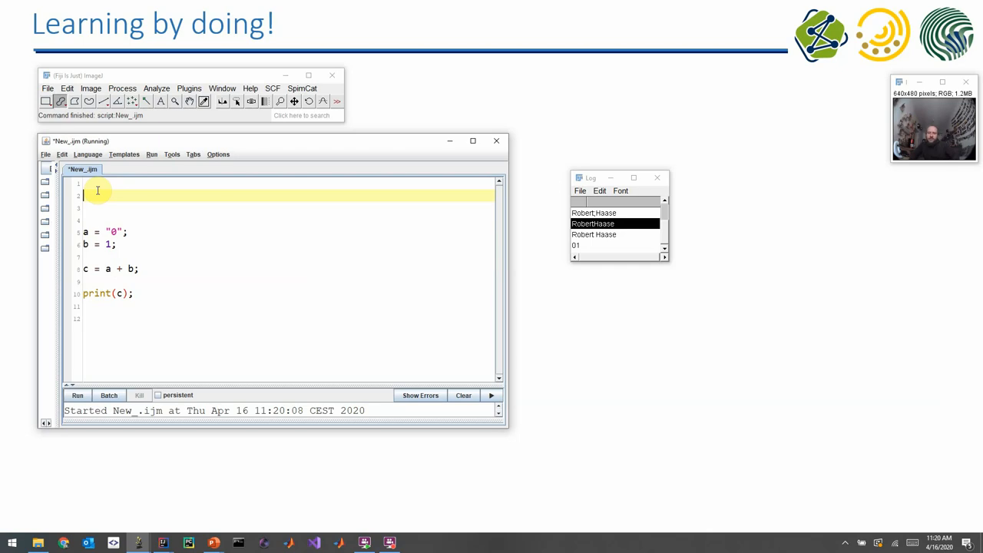
# Add print("\\Clear") at the top via autocomplete and run, leaving only 01 in the Log.
pyautogui.write('prin')
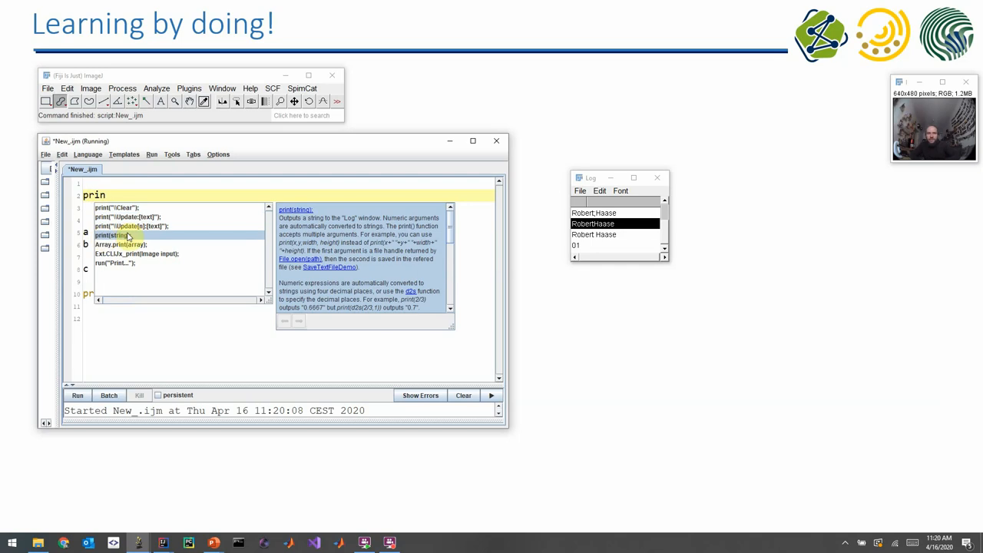
pyautogui.moveTo(350, 217)
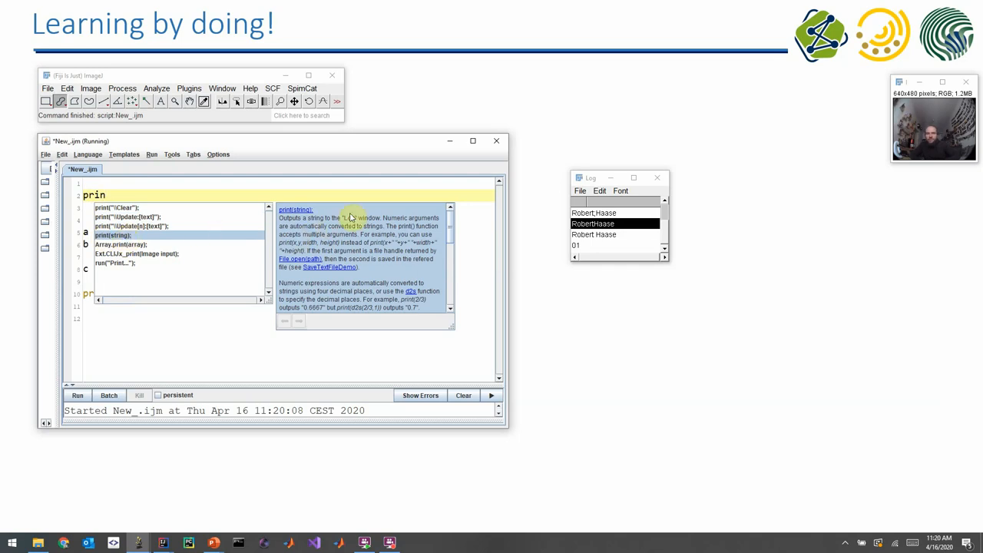
pyautogui.moveTo(397, 233)
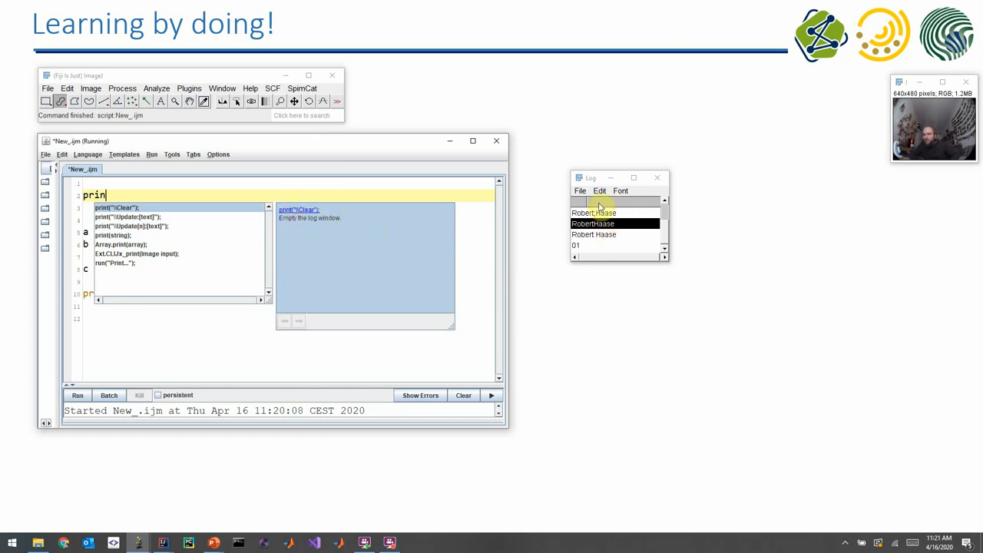
pyautogui.moveTo(619, 264)
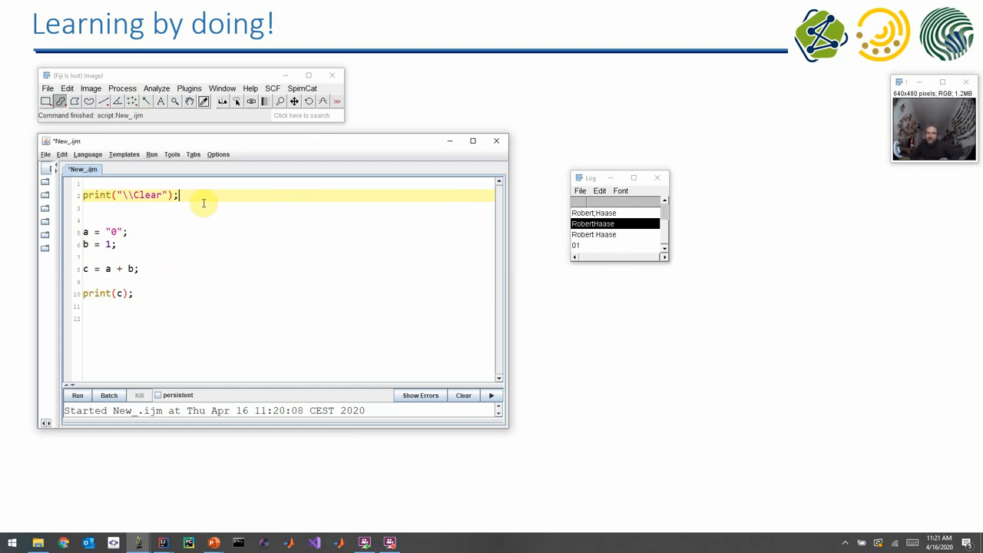
pyautogui.moveTo(49, 374)
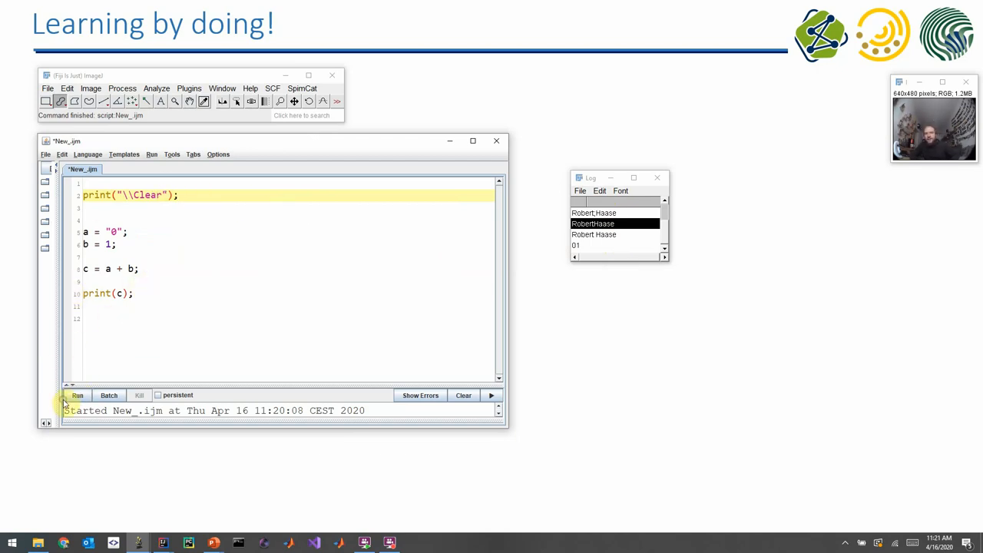
pyautogui.click(76, 396)
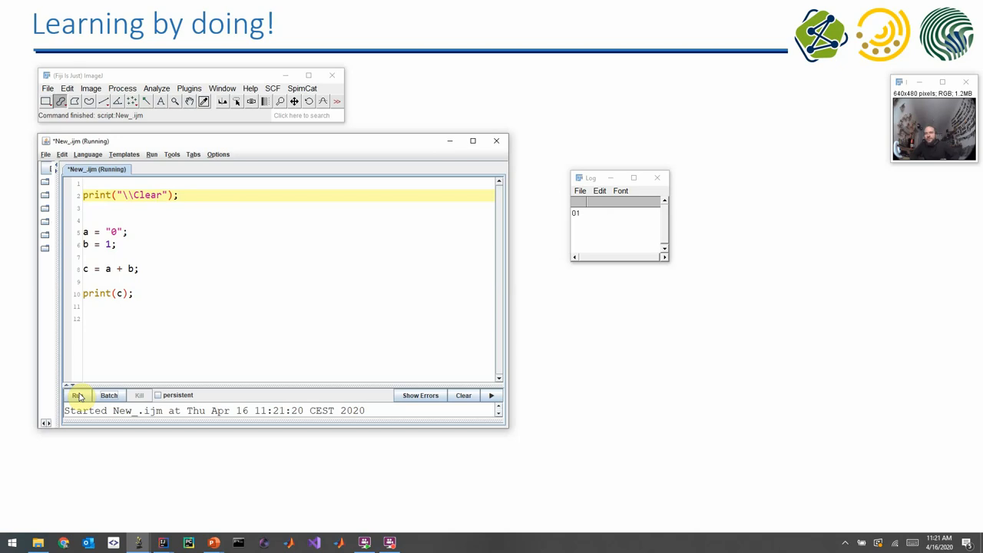
pyautogui.moveTo(645, 209)
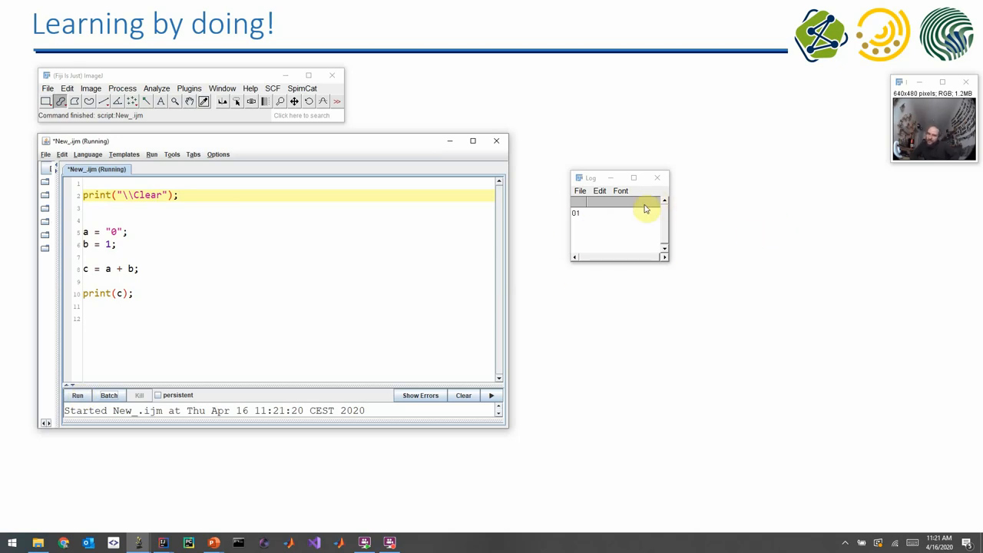
pyautogui.moveTo(108, 273)
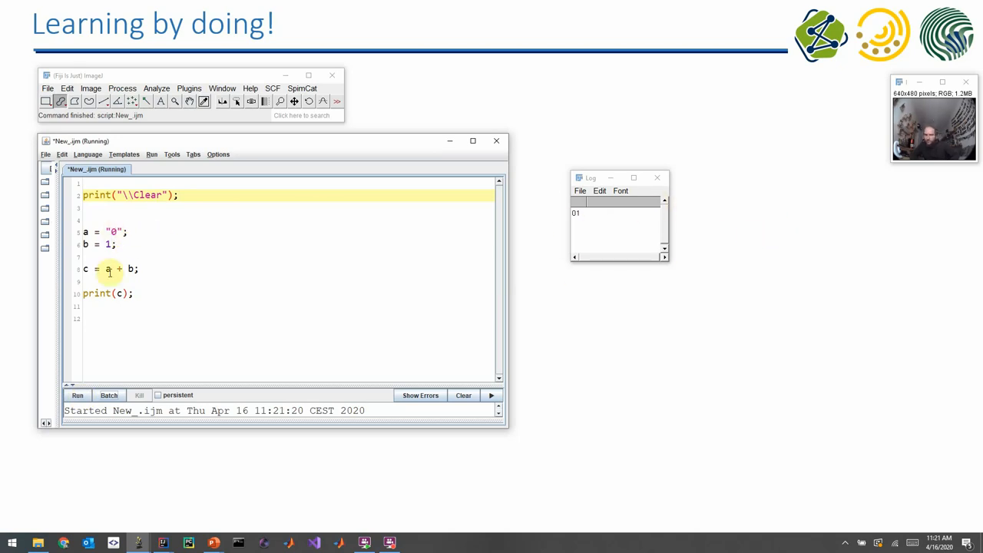